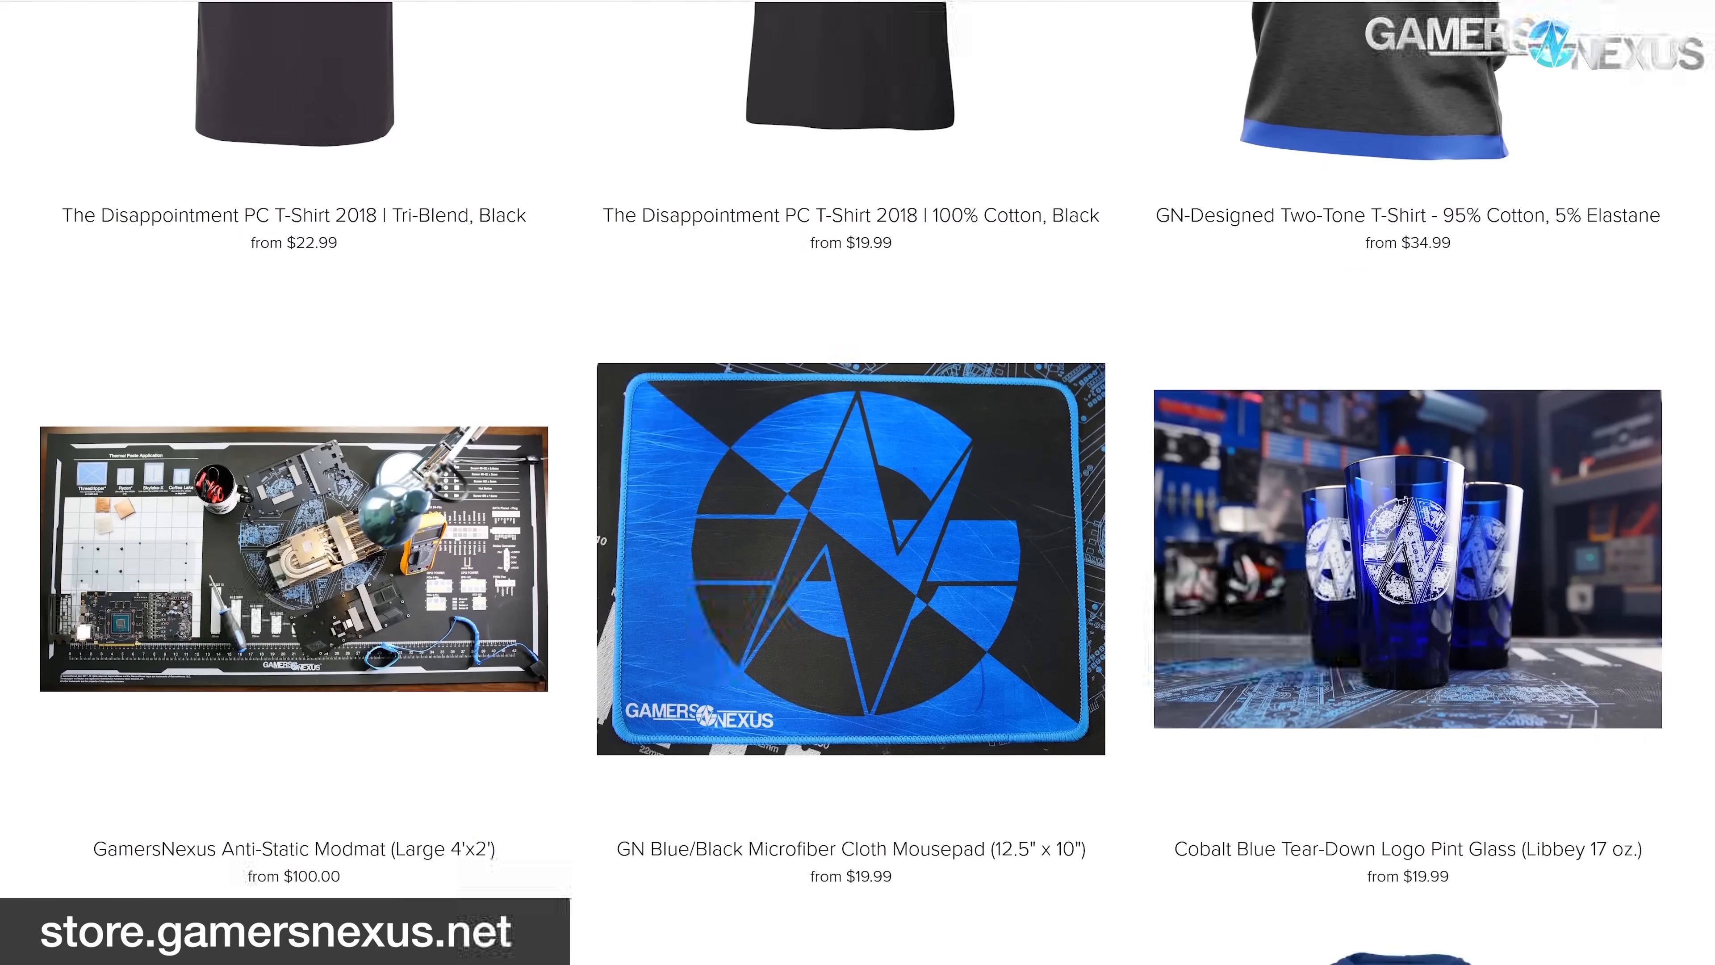
# Scroll the GamersNexus store grid down to the Anniversary Edition apparel and select an item.
pyautogui.scroll(-3)
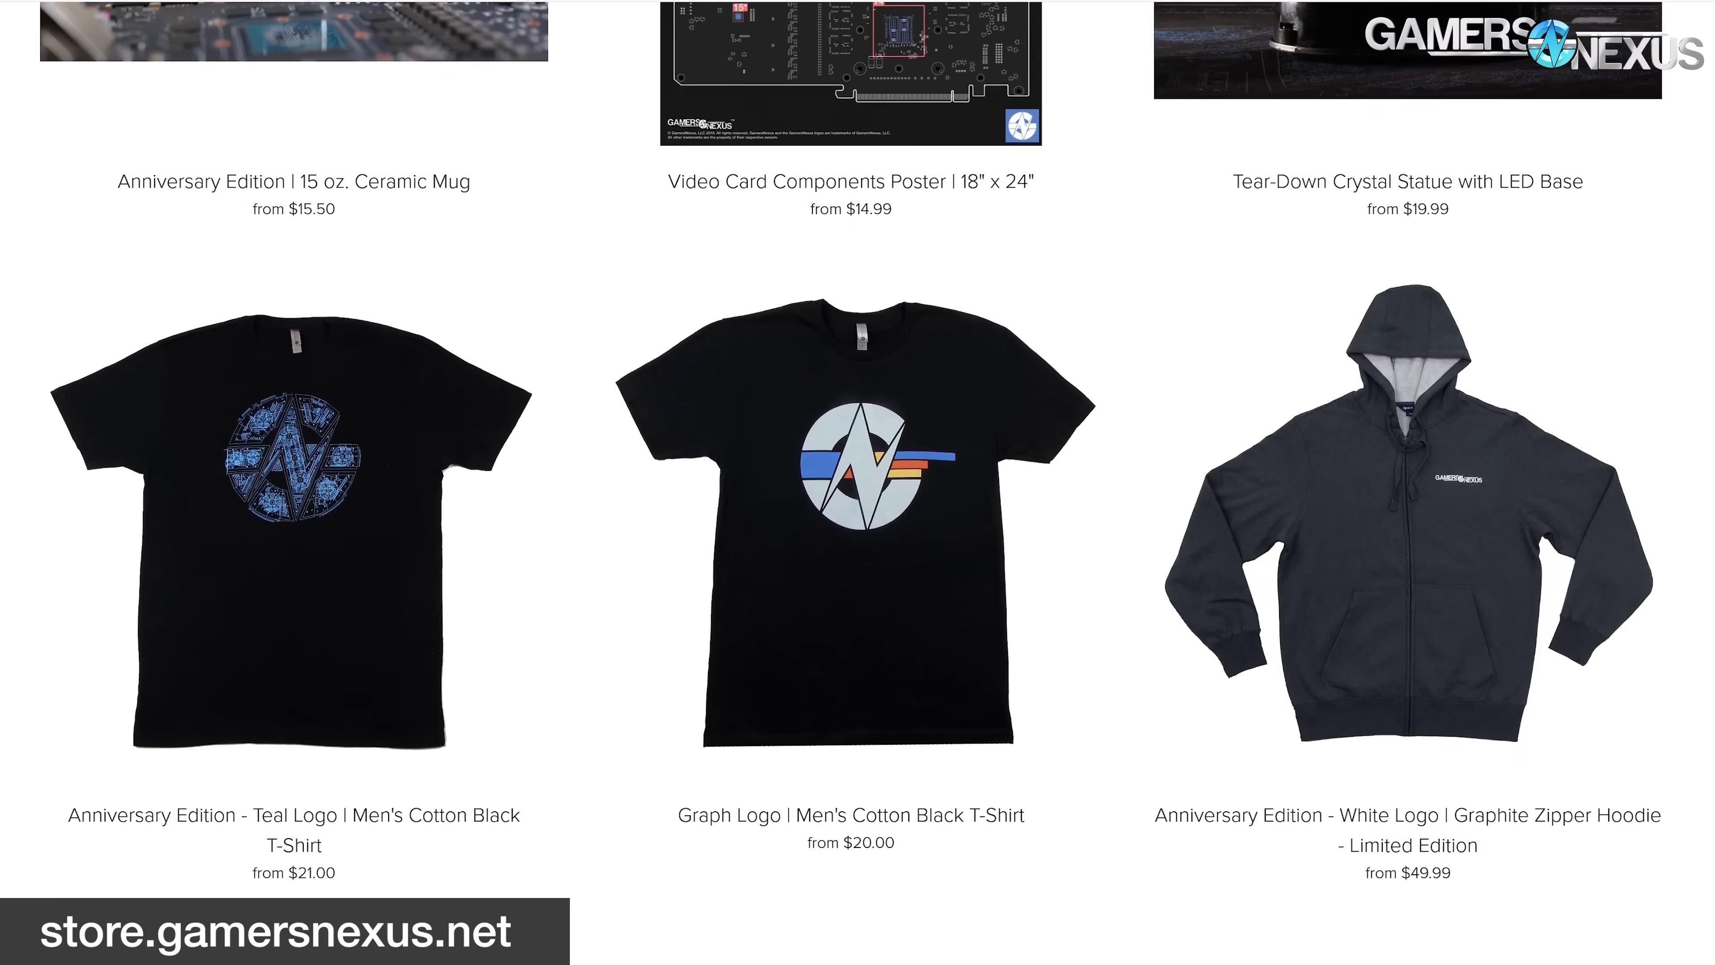
pyautogui.click(293, 181)
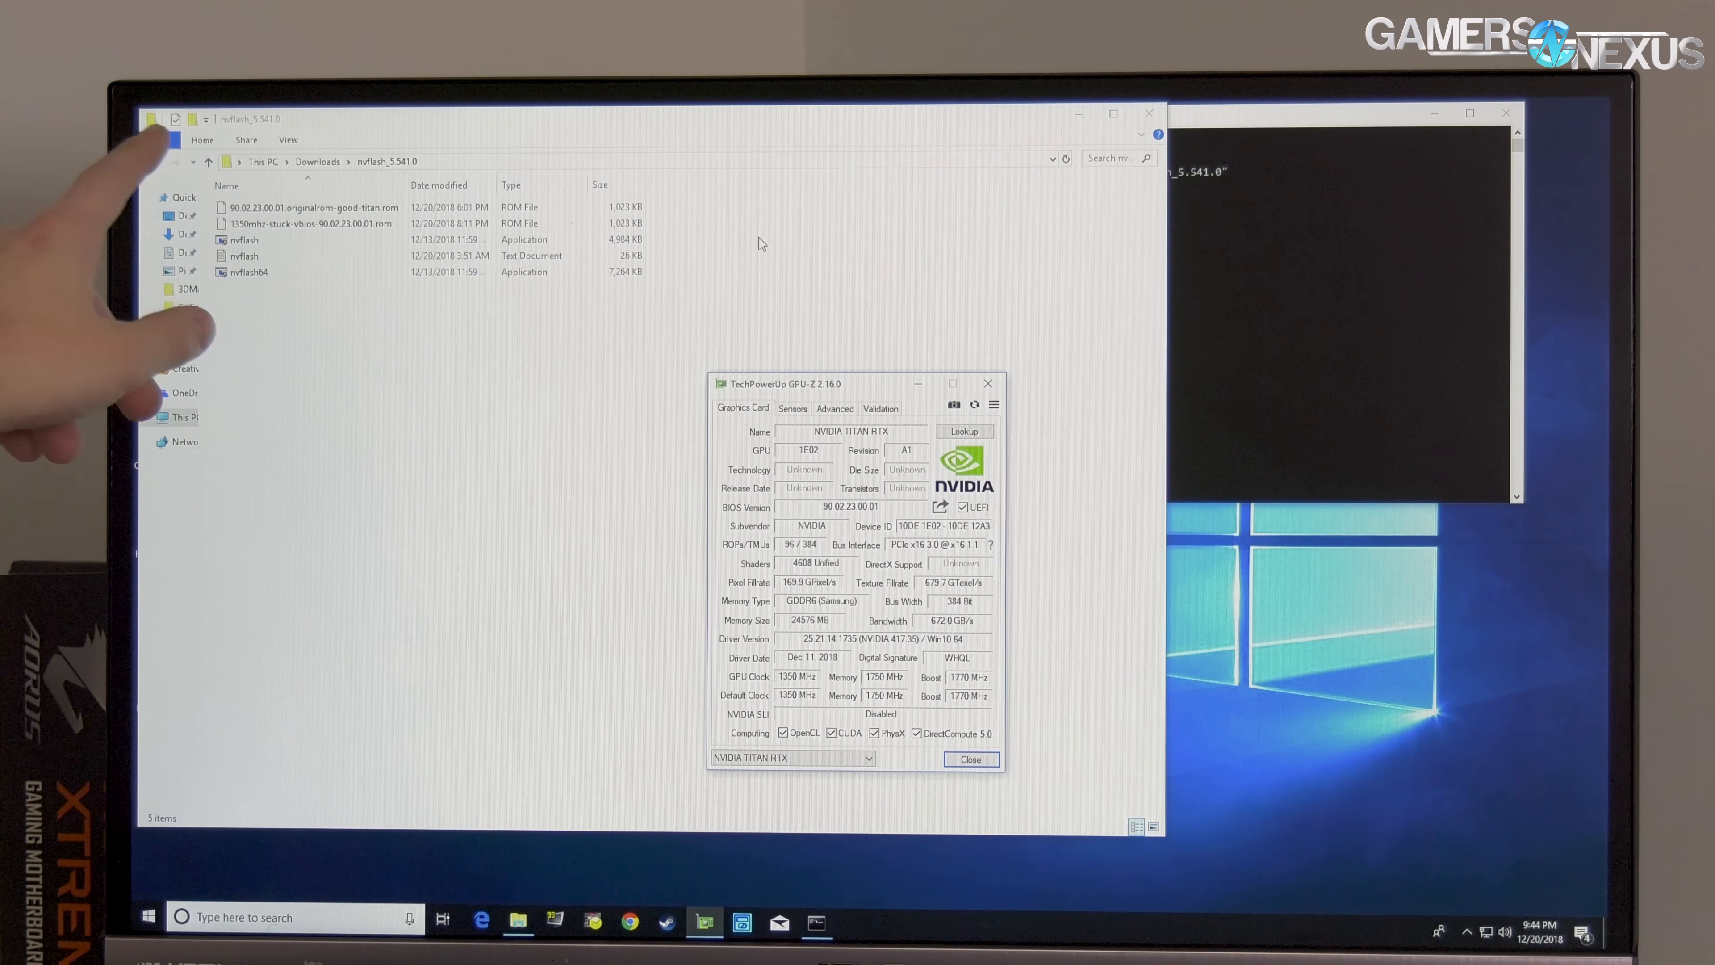
# Bring the Command Prompt window forward after reading GPU-Z's 1350 MHz GPU clock.
pyautogui.click(160, 140)
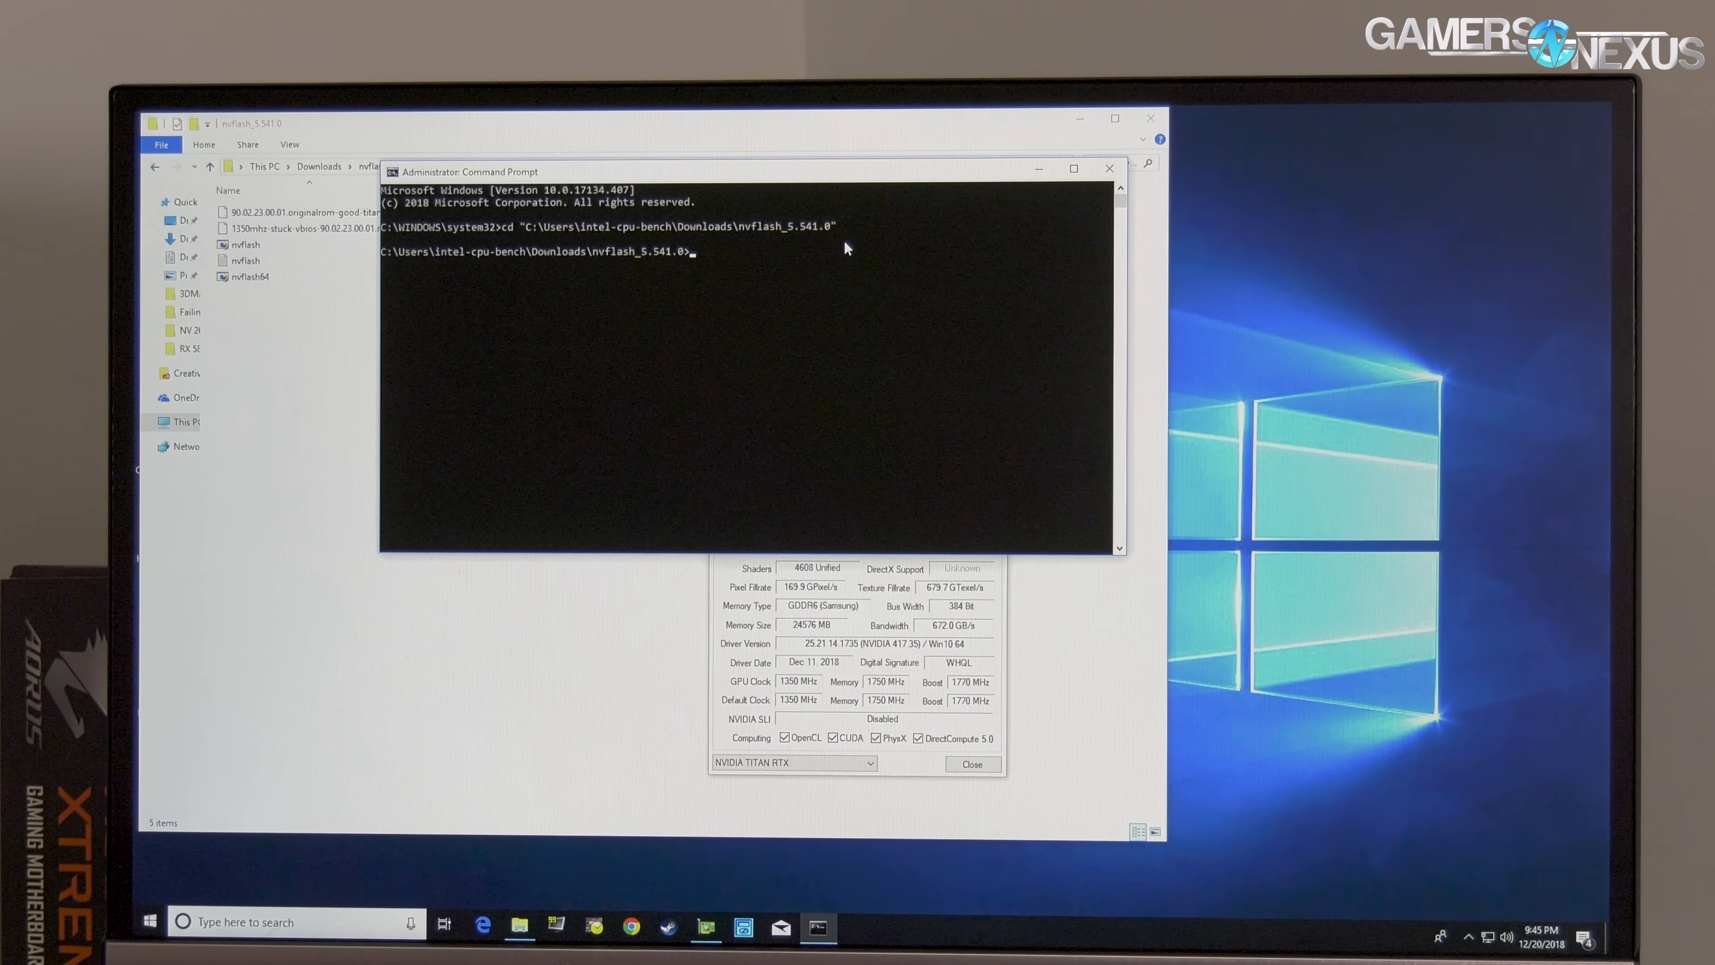
pyautogui.write('nvflash.exe')
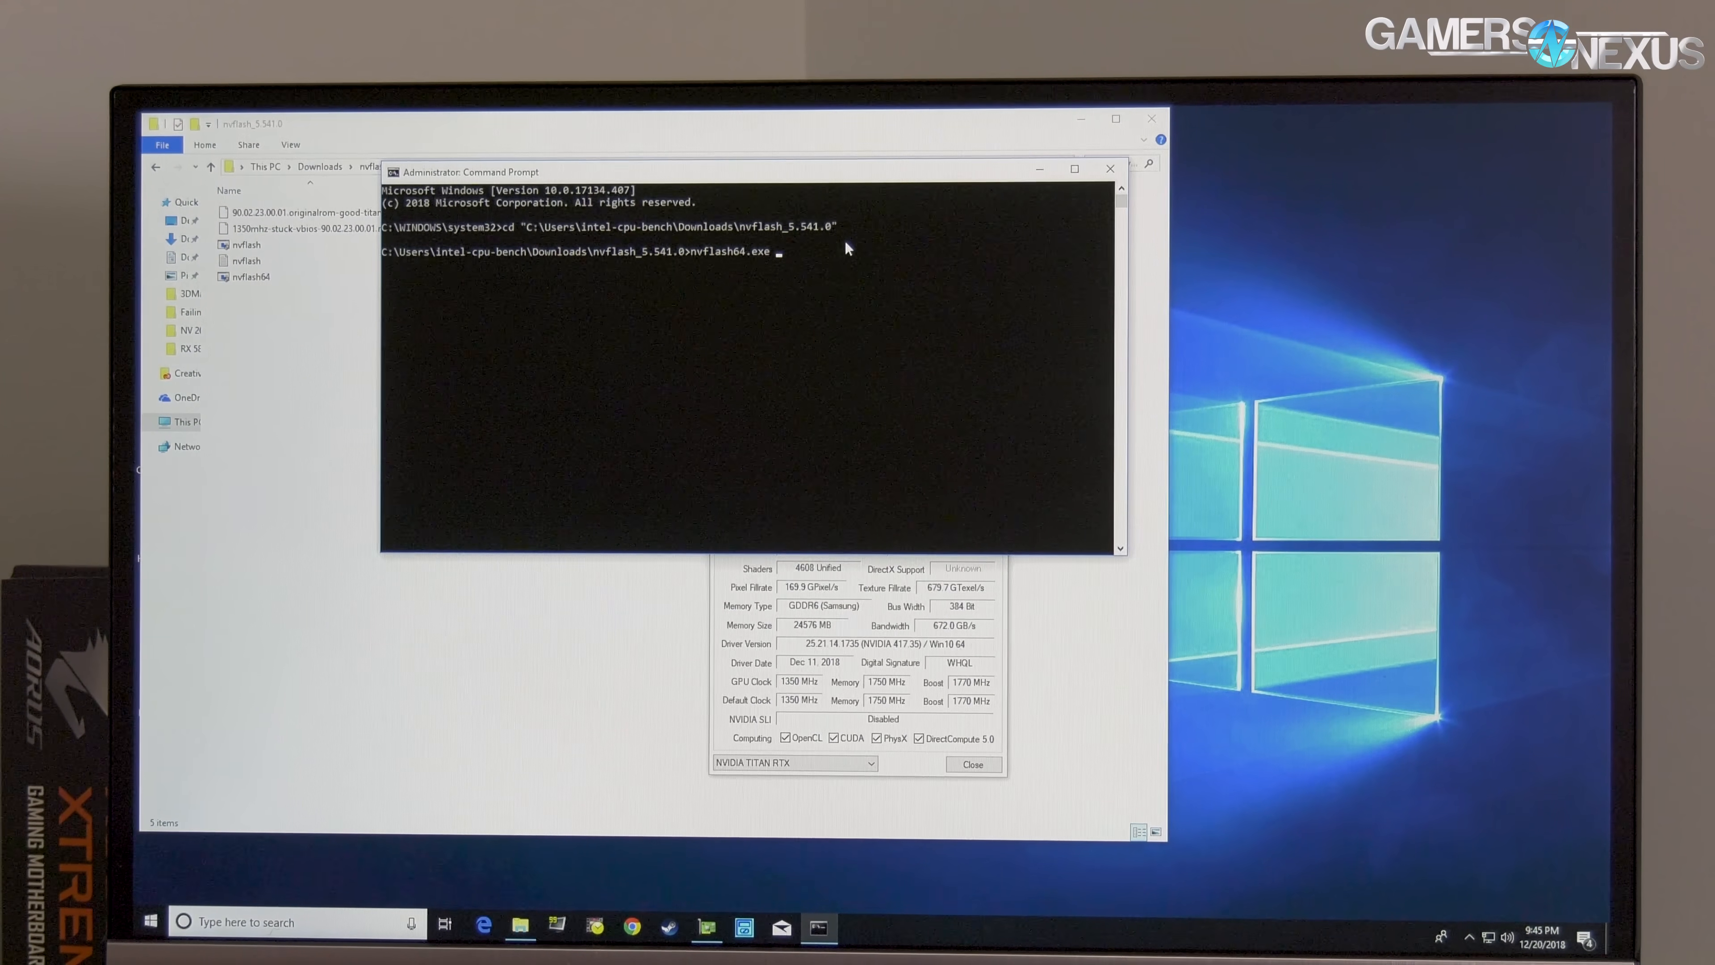
pyautogui.write('--pr')
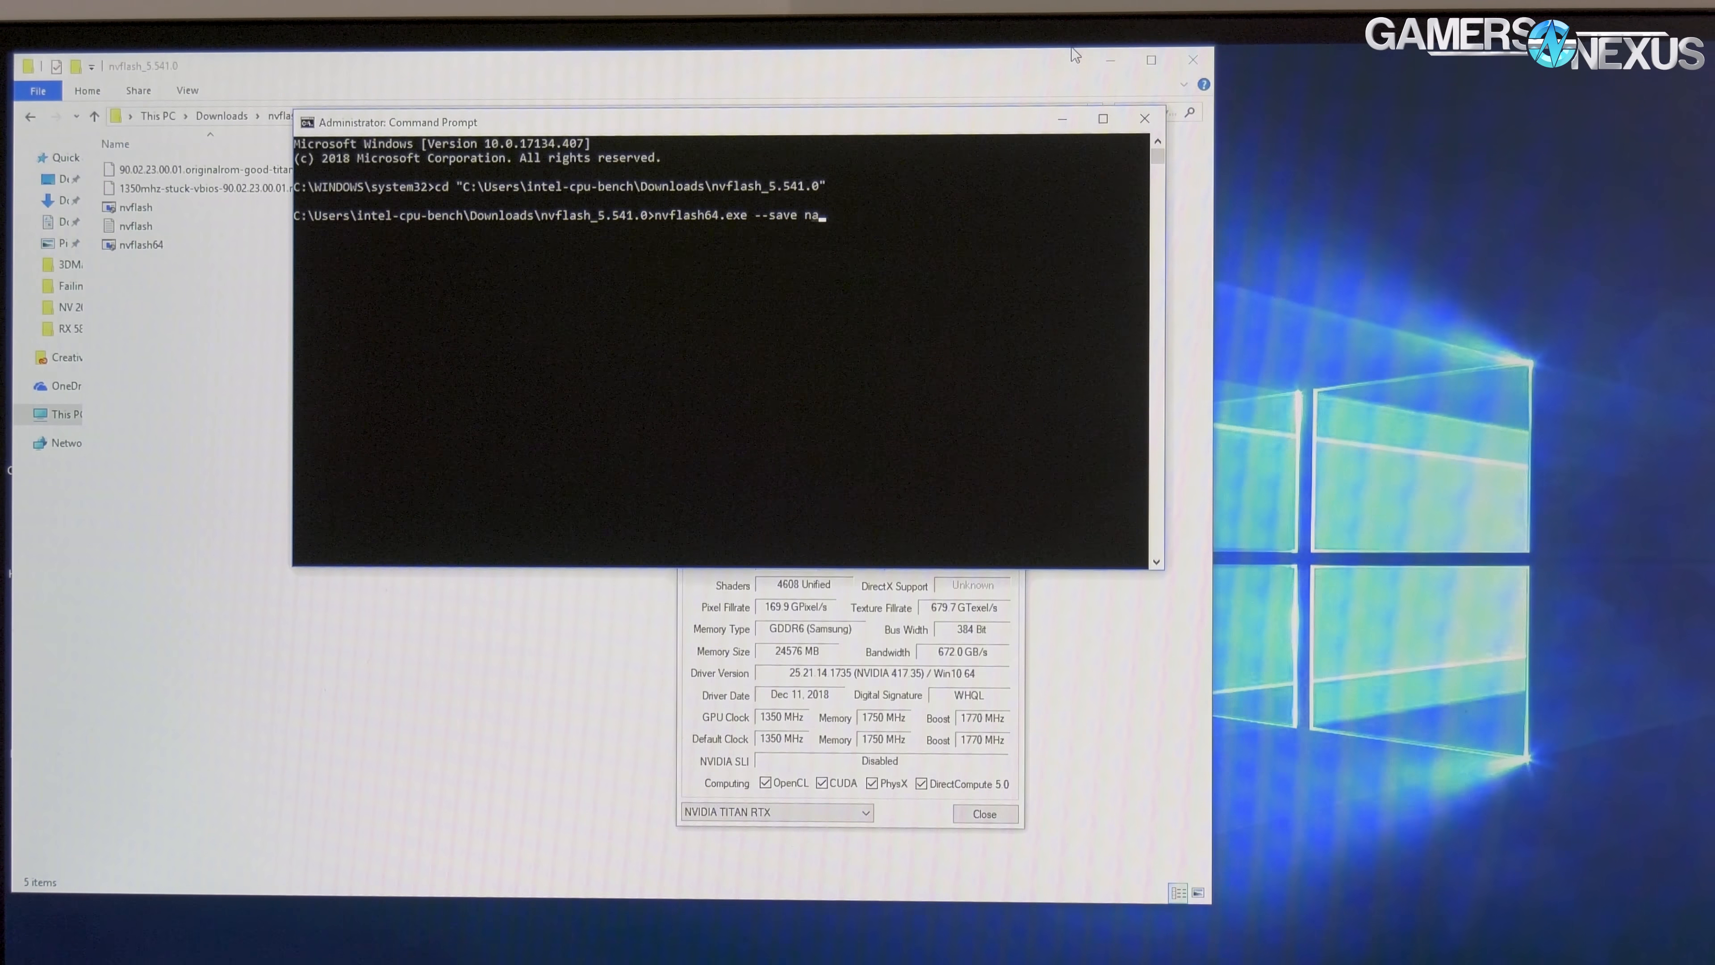
pyautogui.press('Backspace')
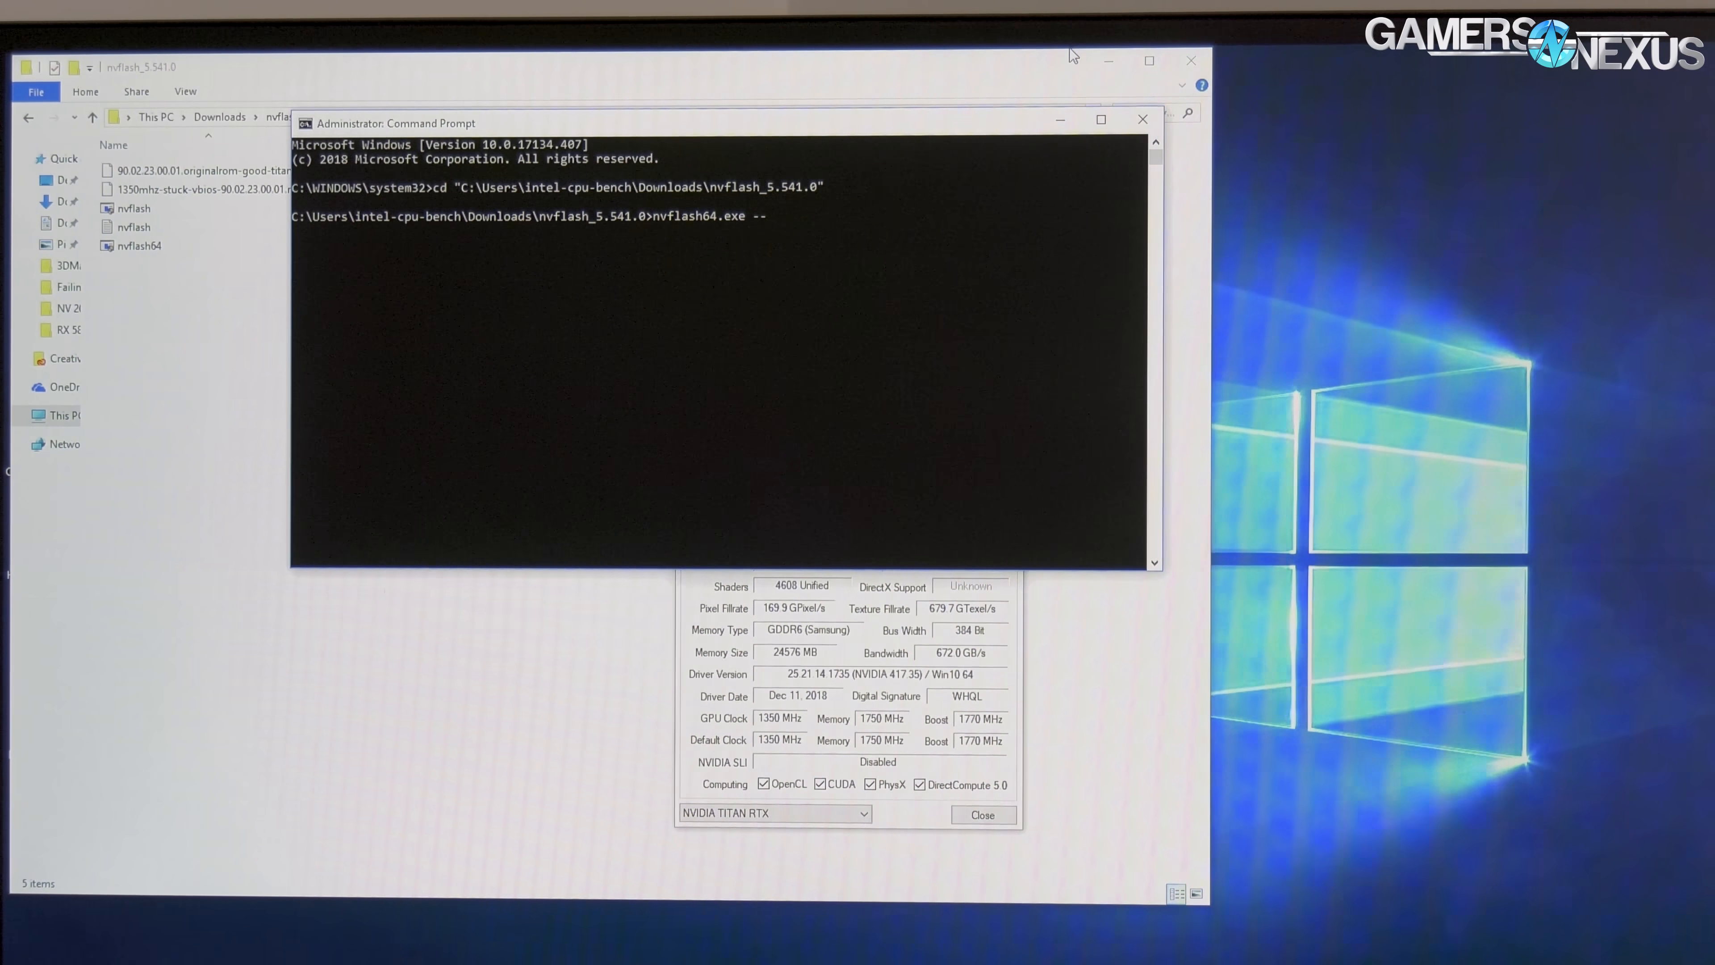
pyautogui.write('6')
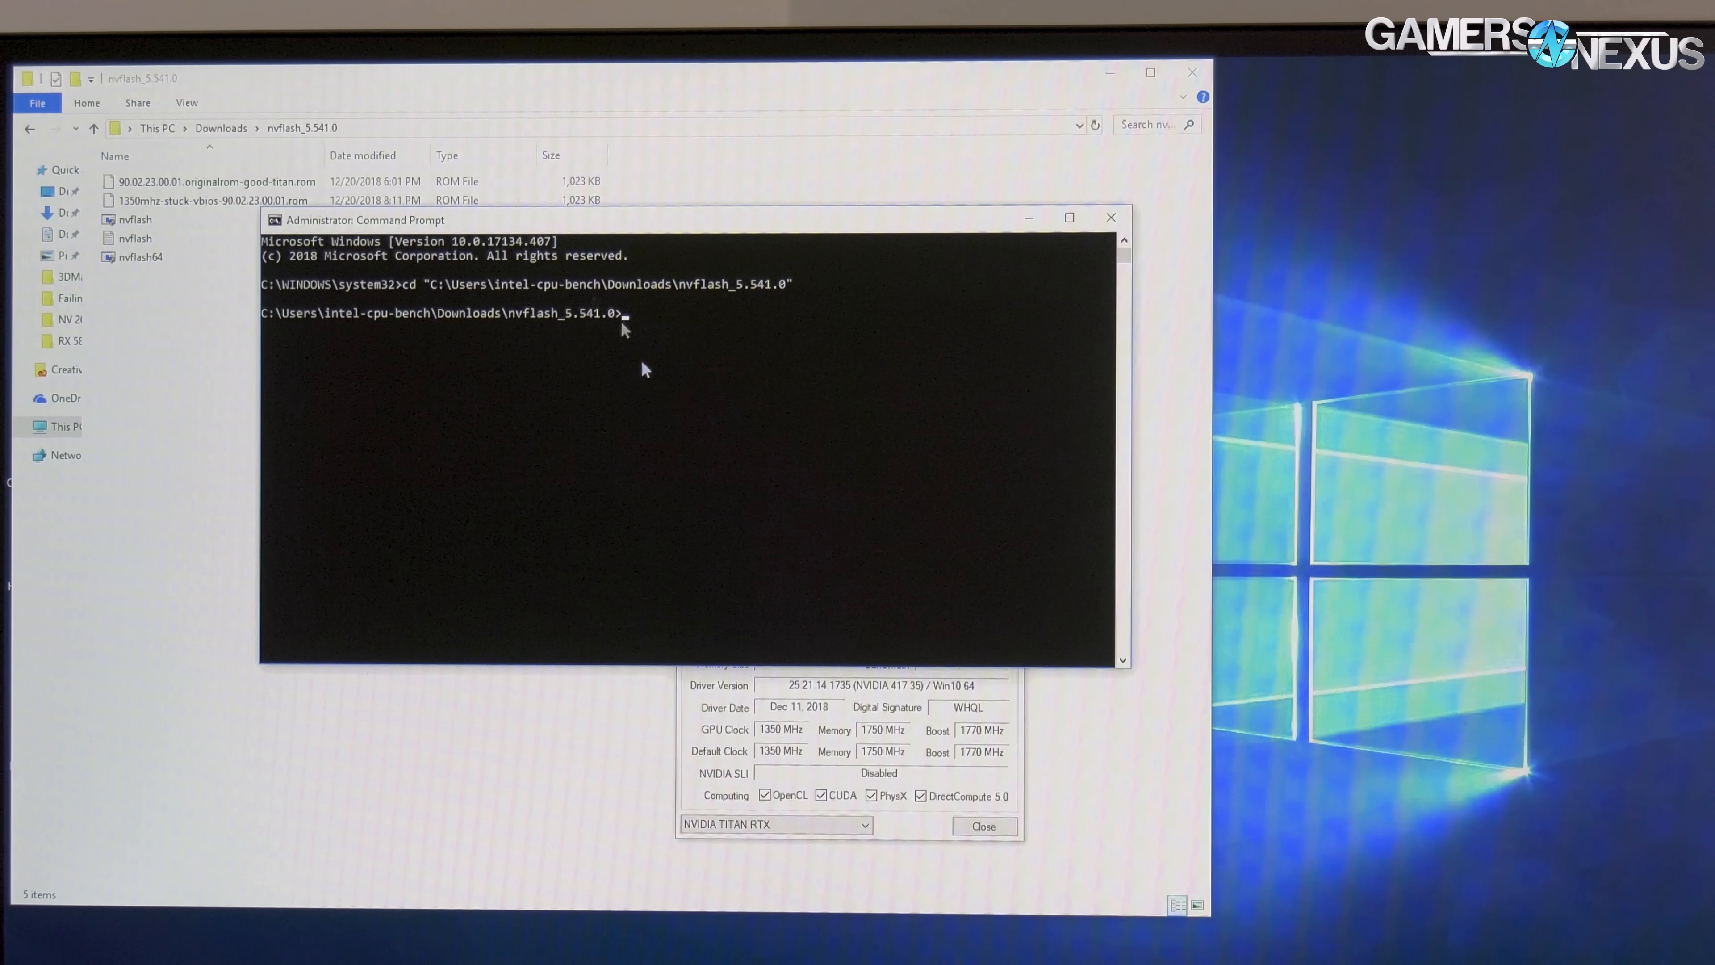
pyautogui.moveTo(588, 408)
pyautogui.write('nvflash64.exe')
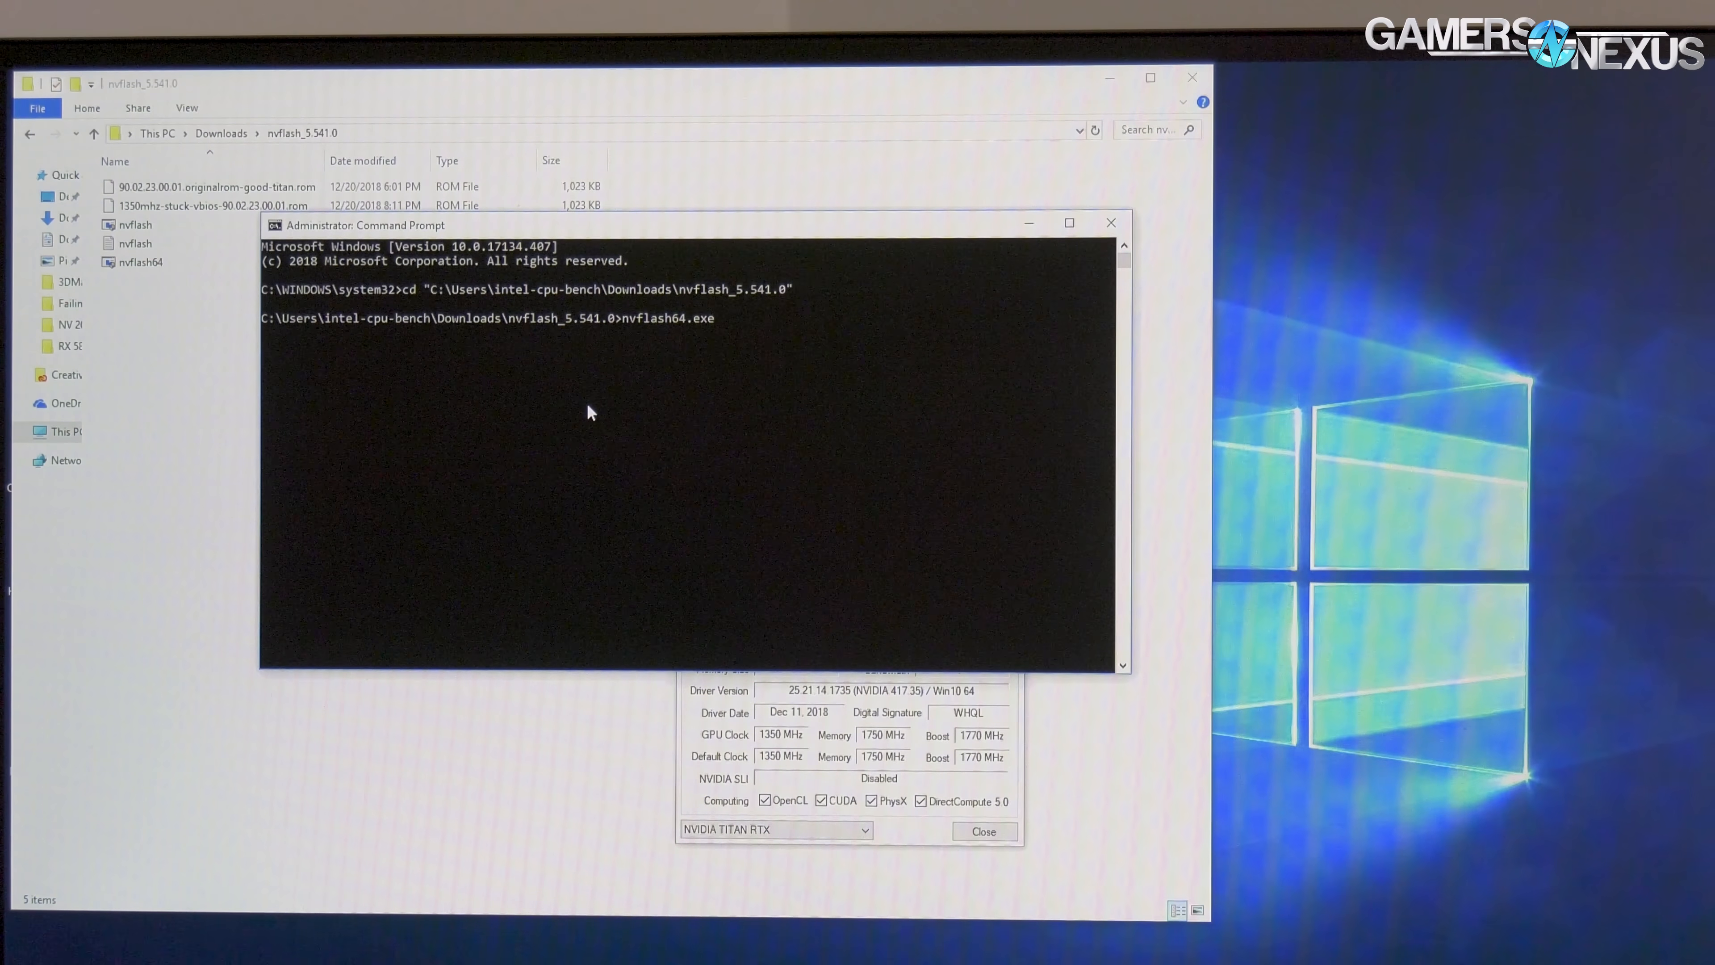
# Run nvflash64.exe --save originalbios.rom to export the Titan RTX vBIOS image.
pyautogui.write('--prot')
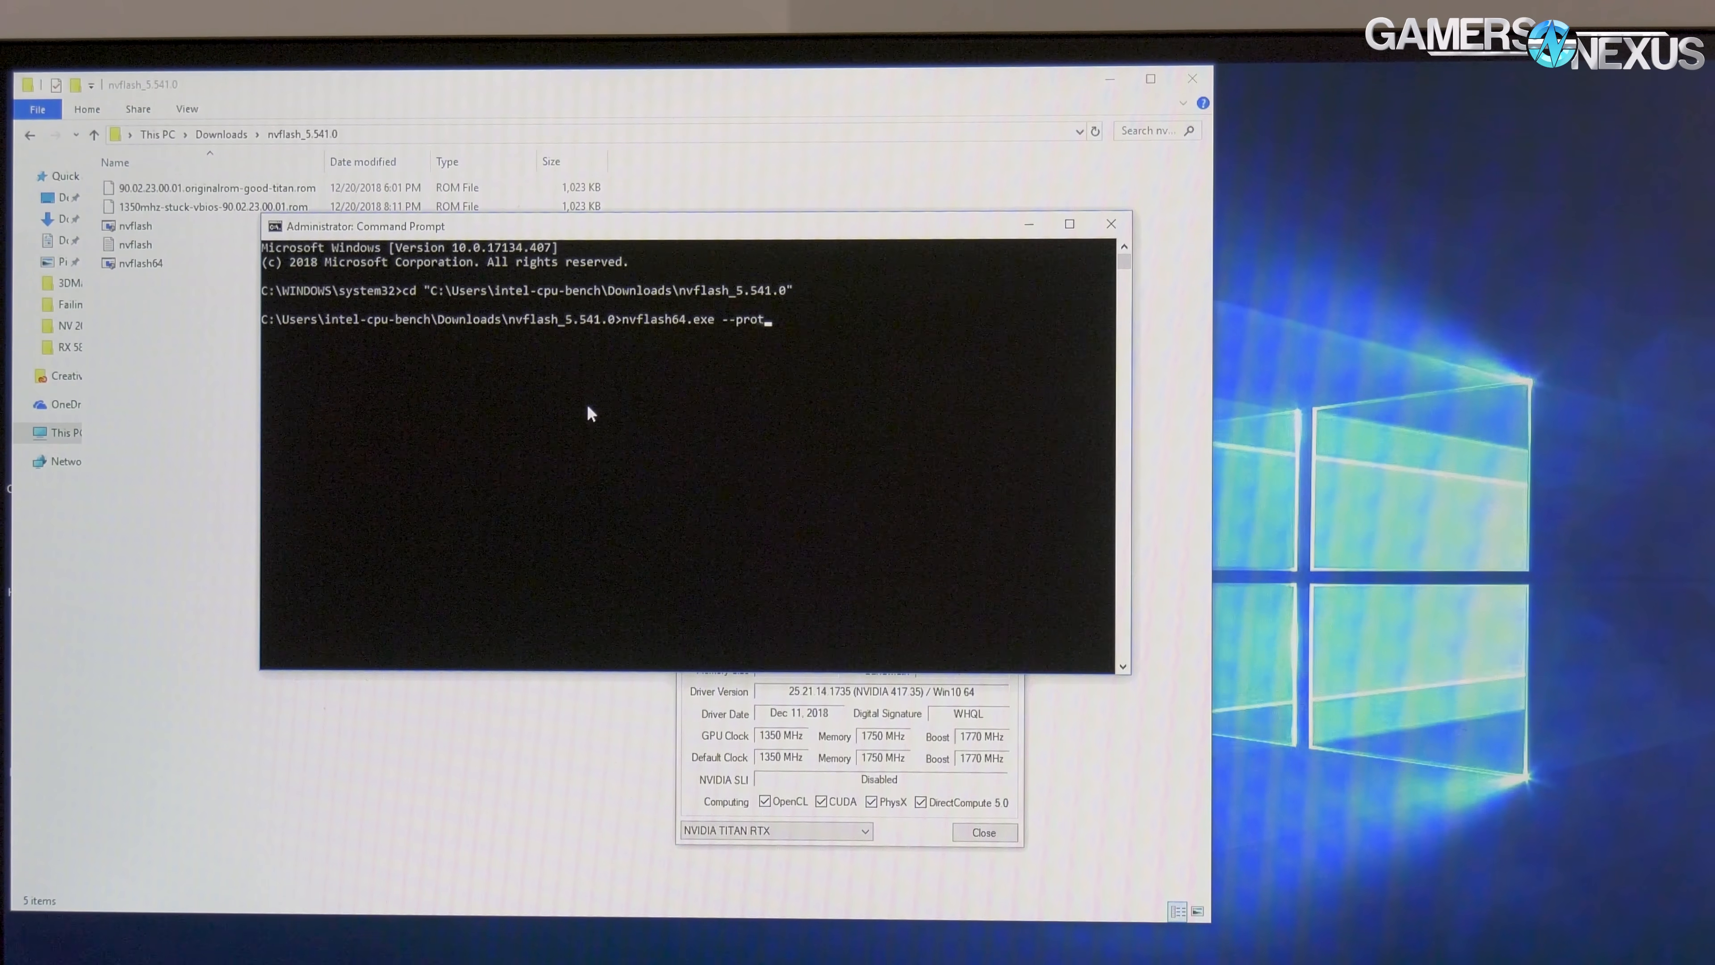
pyautogui.press('Backspace')
pyautogui.write('save')
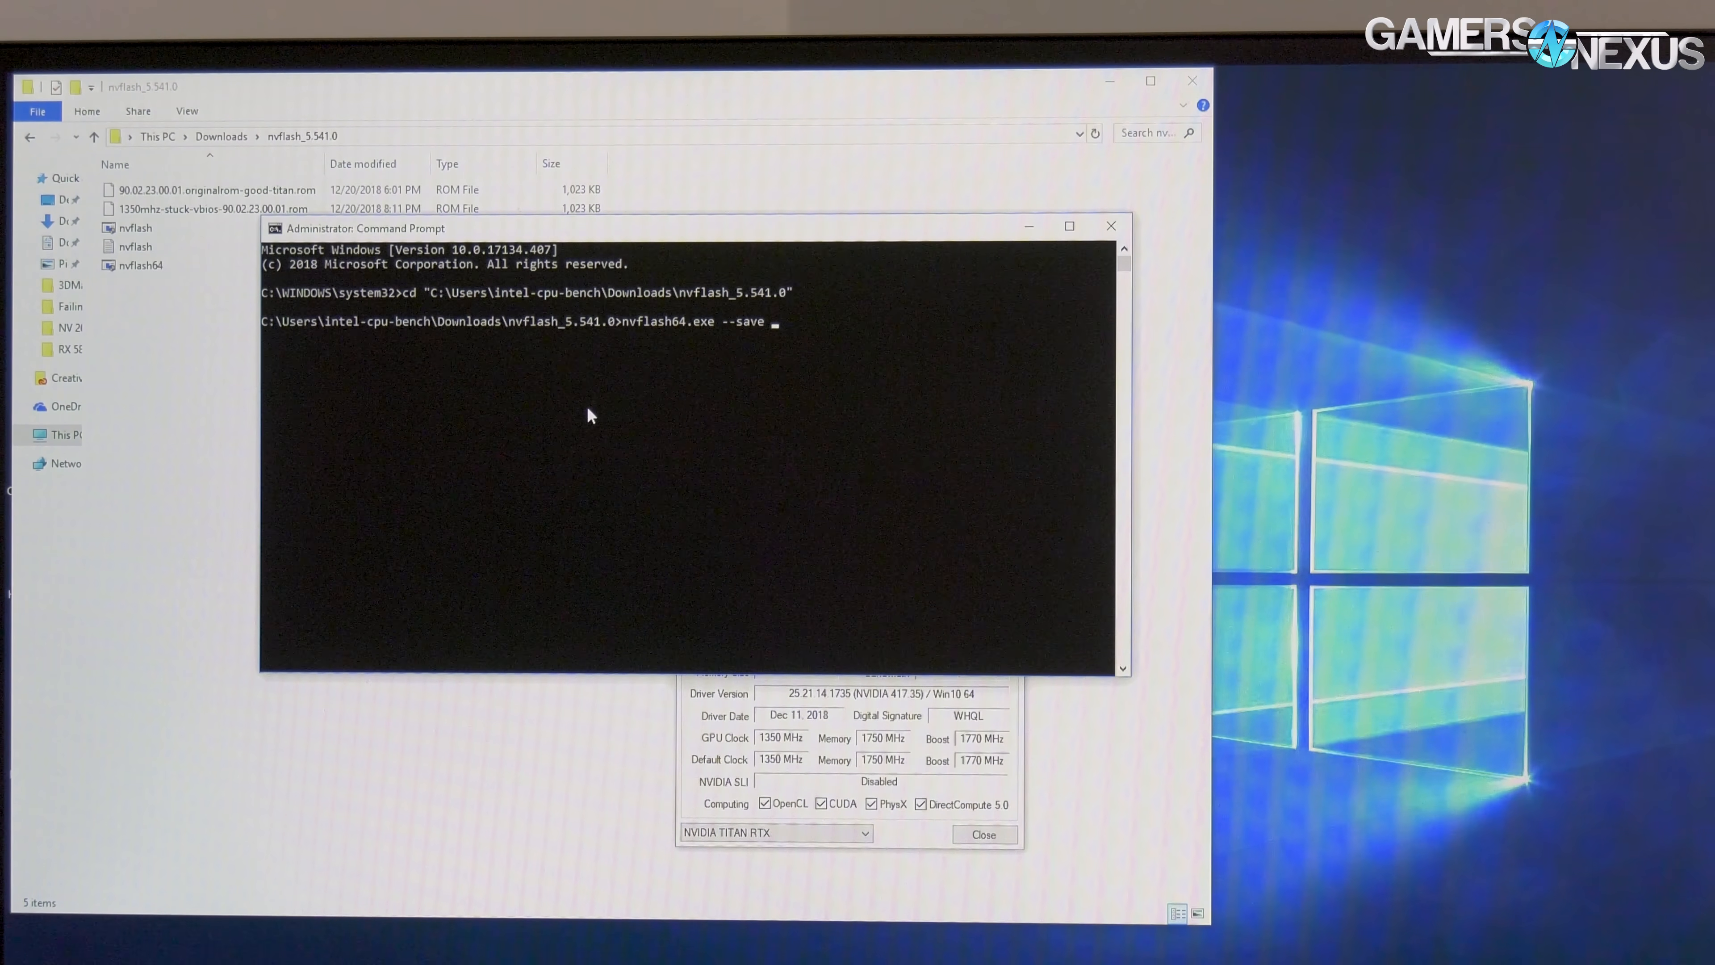
pyautogui.write('originalbios.rom')
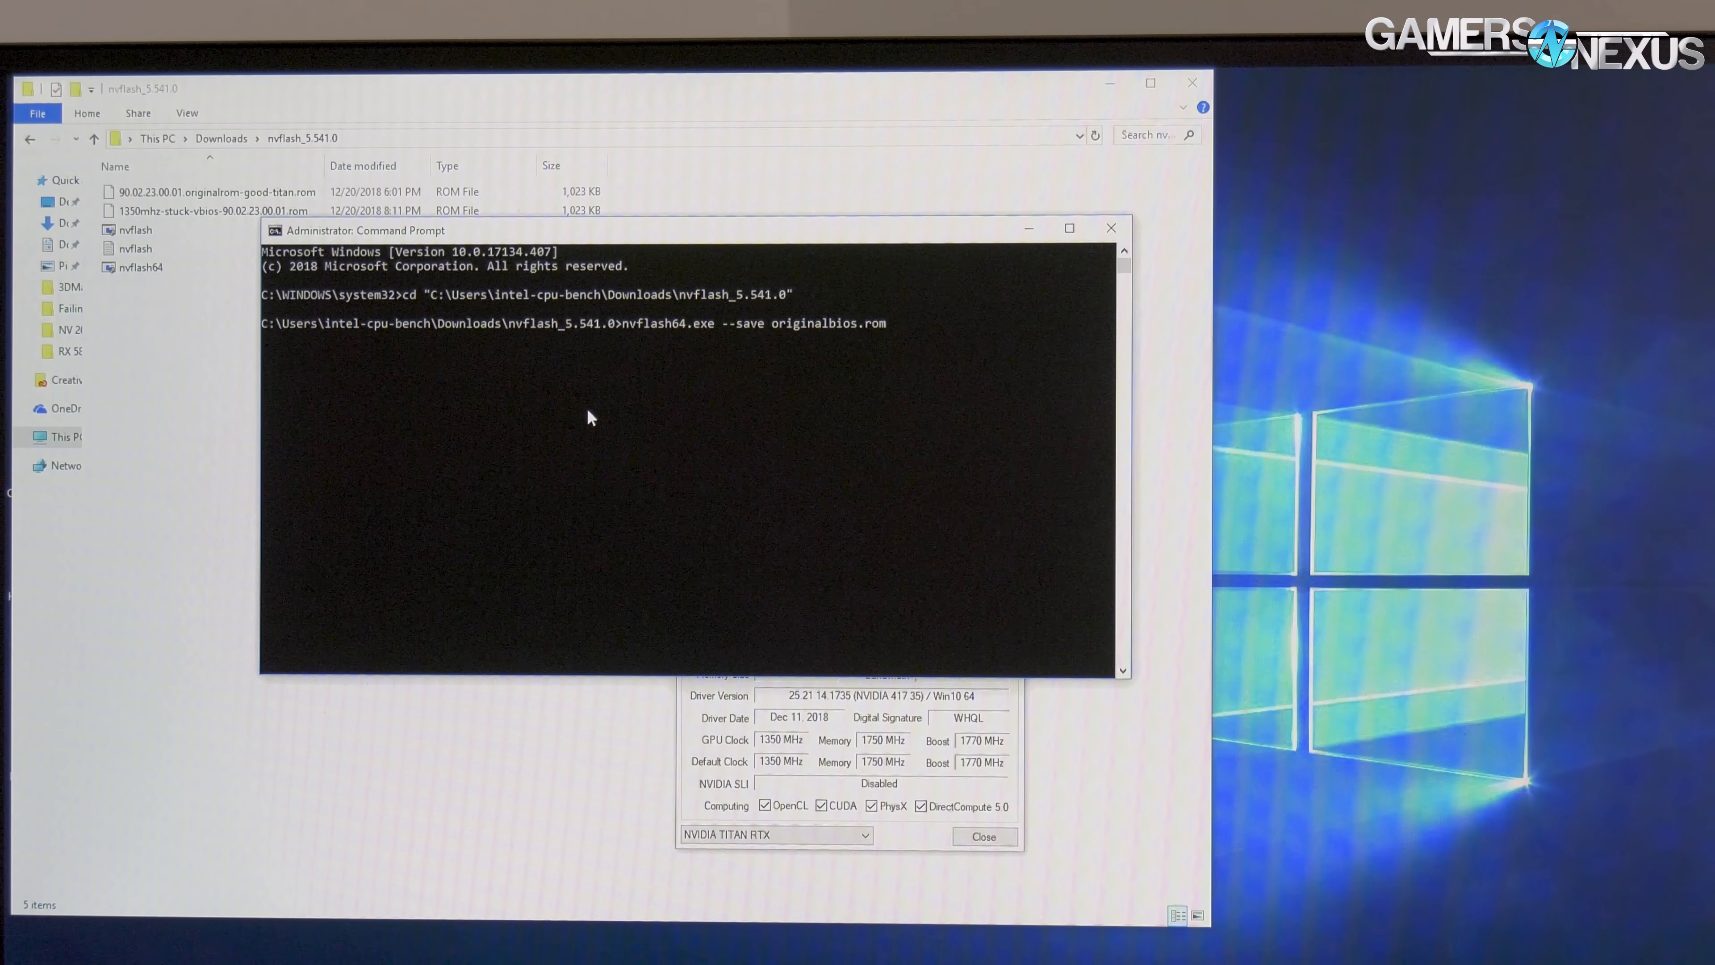
pyautogui.press('enter')
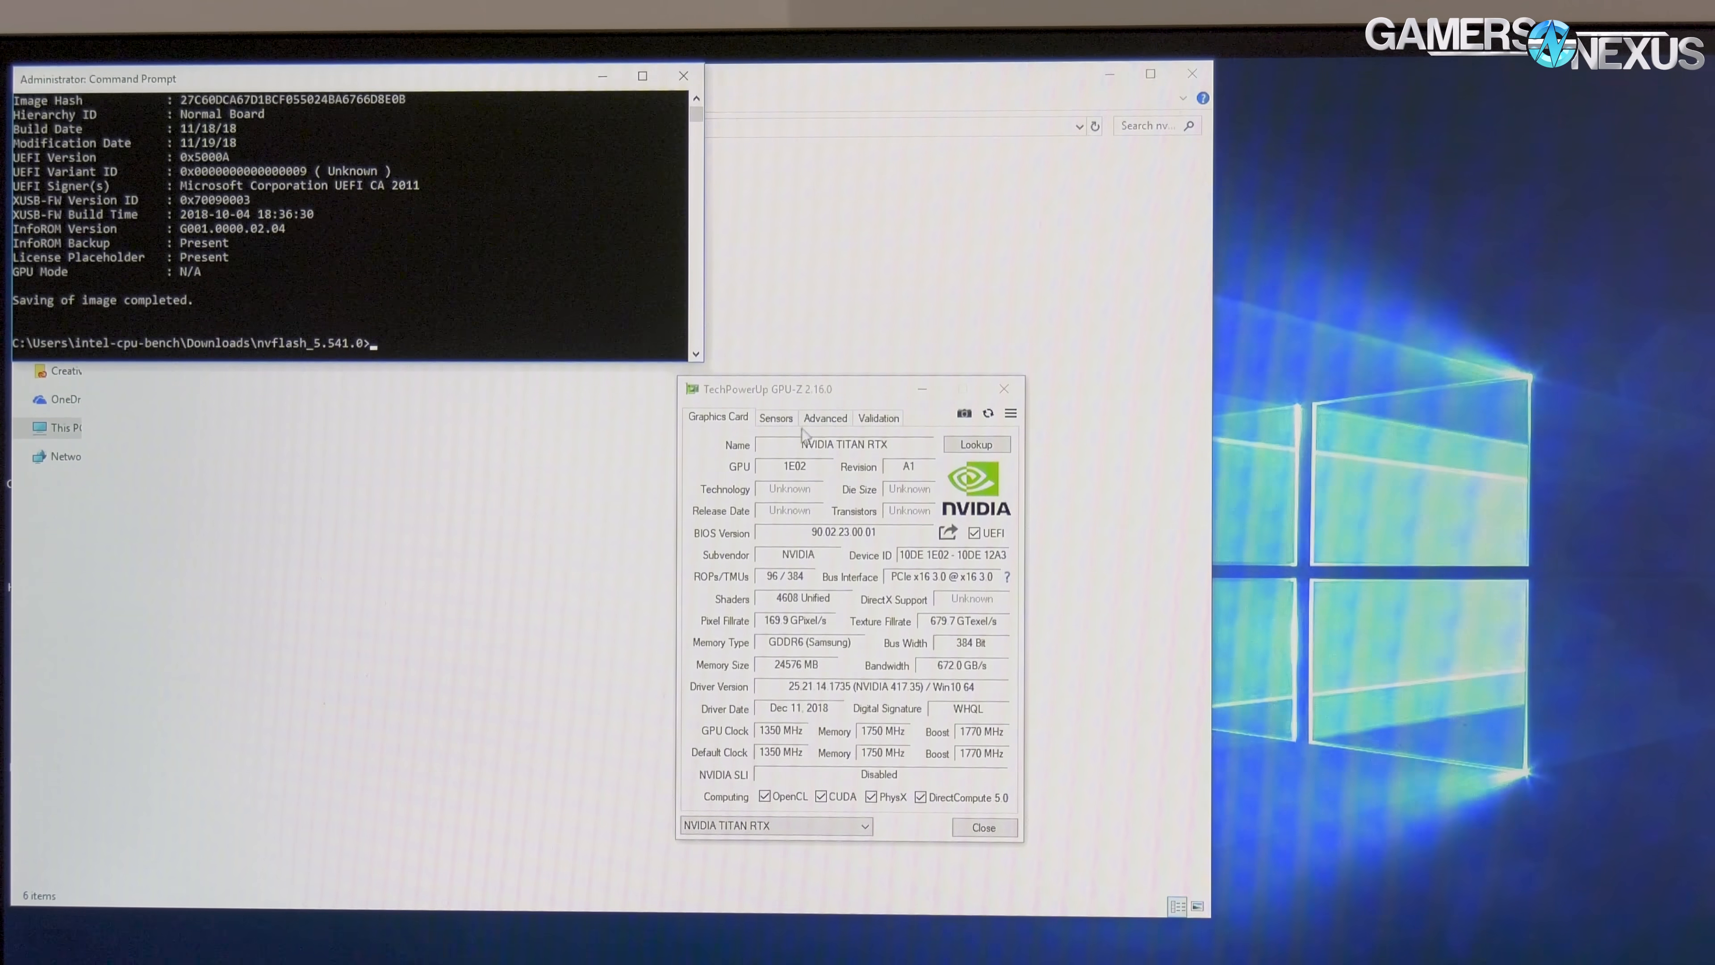
# Switch GPU-Z to its Sensors readings showing 1350 MHz core clock at 99% load.
pyautogui.click(776, 418)
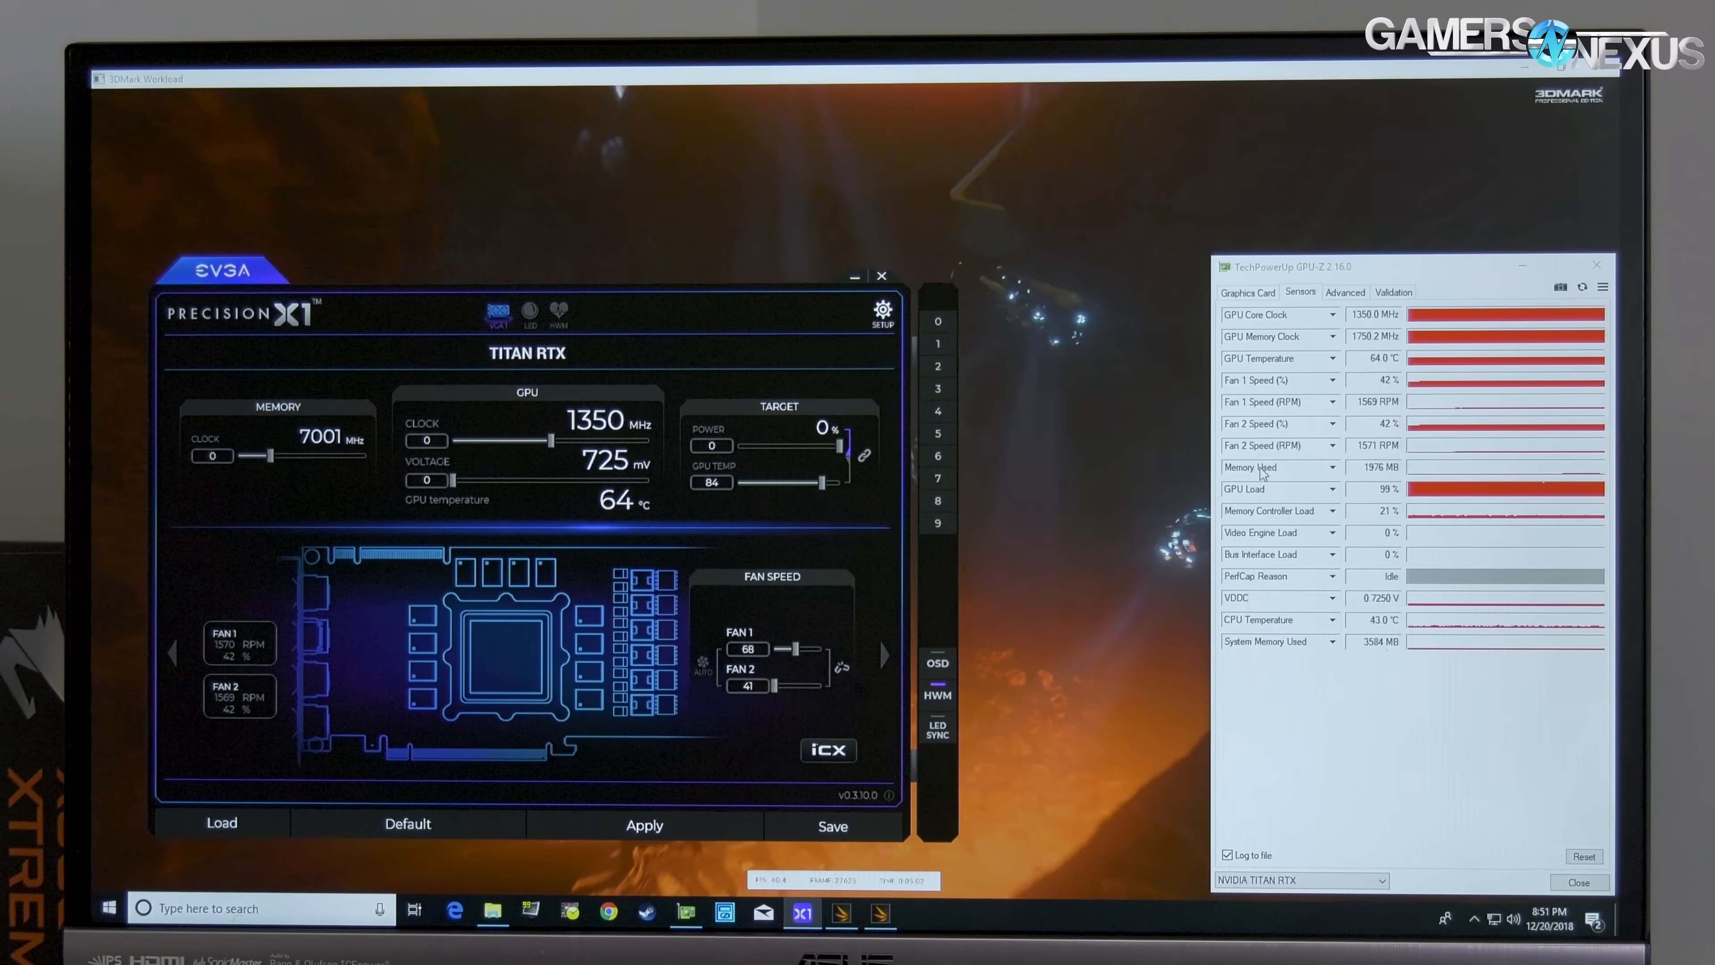
pyautogui.click(528, 312)
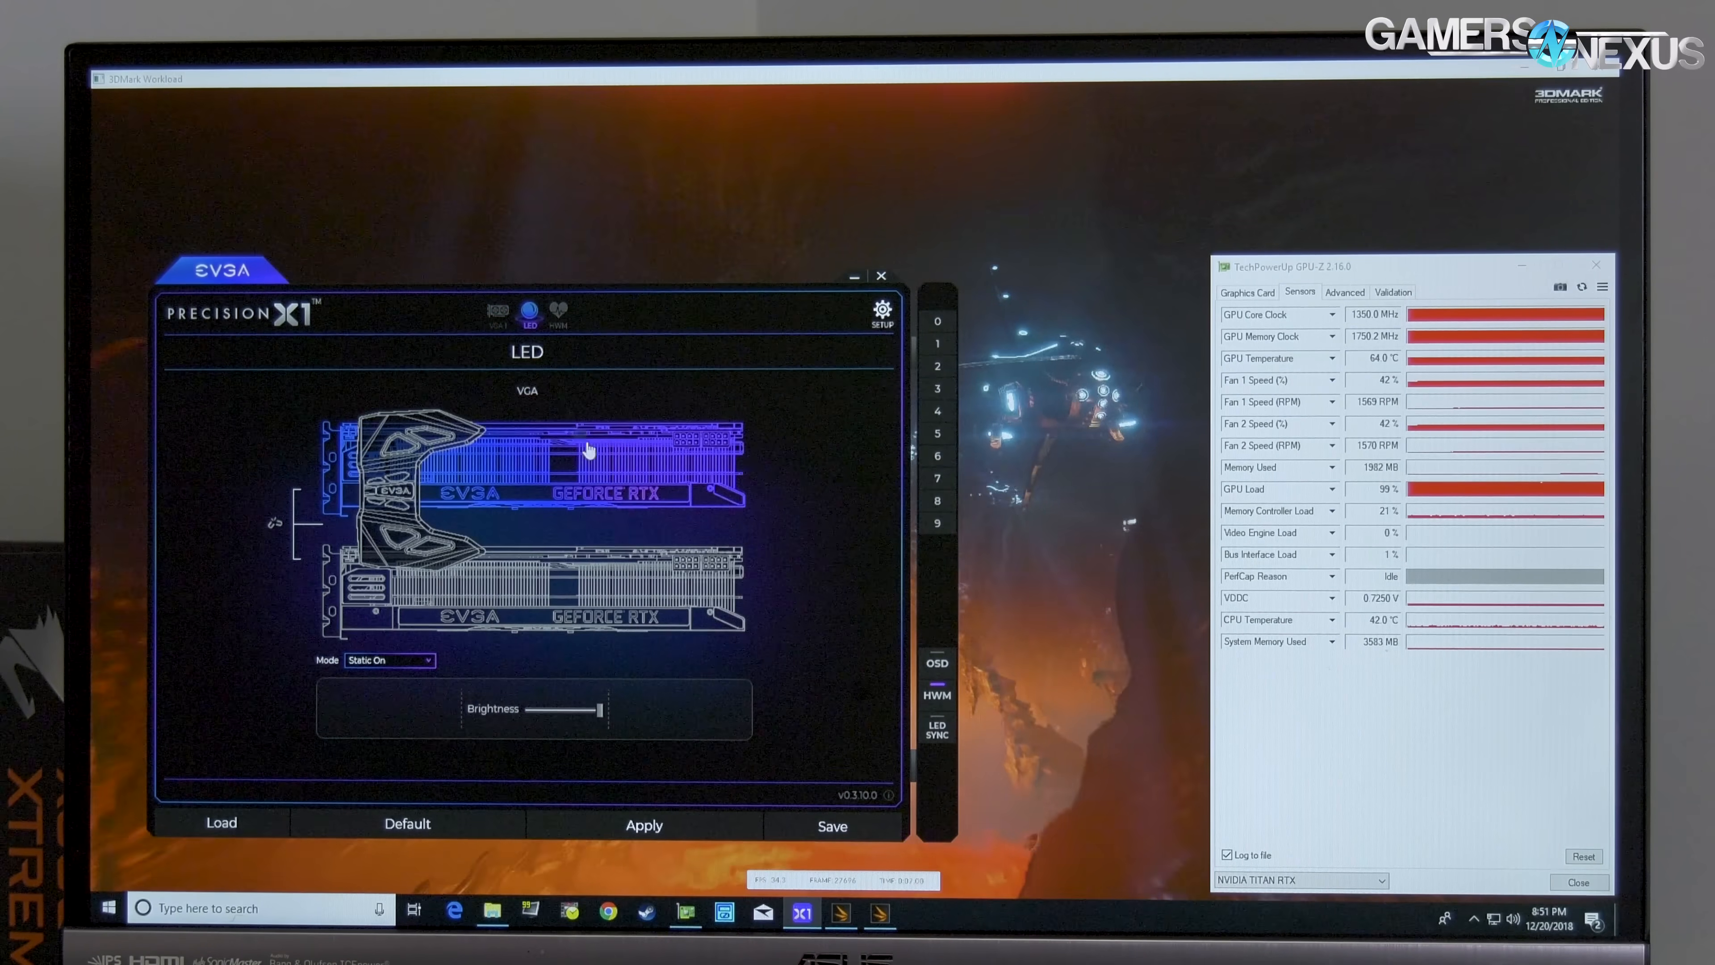
pyautogui.click(558, 312)
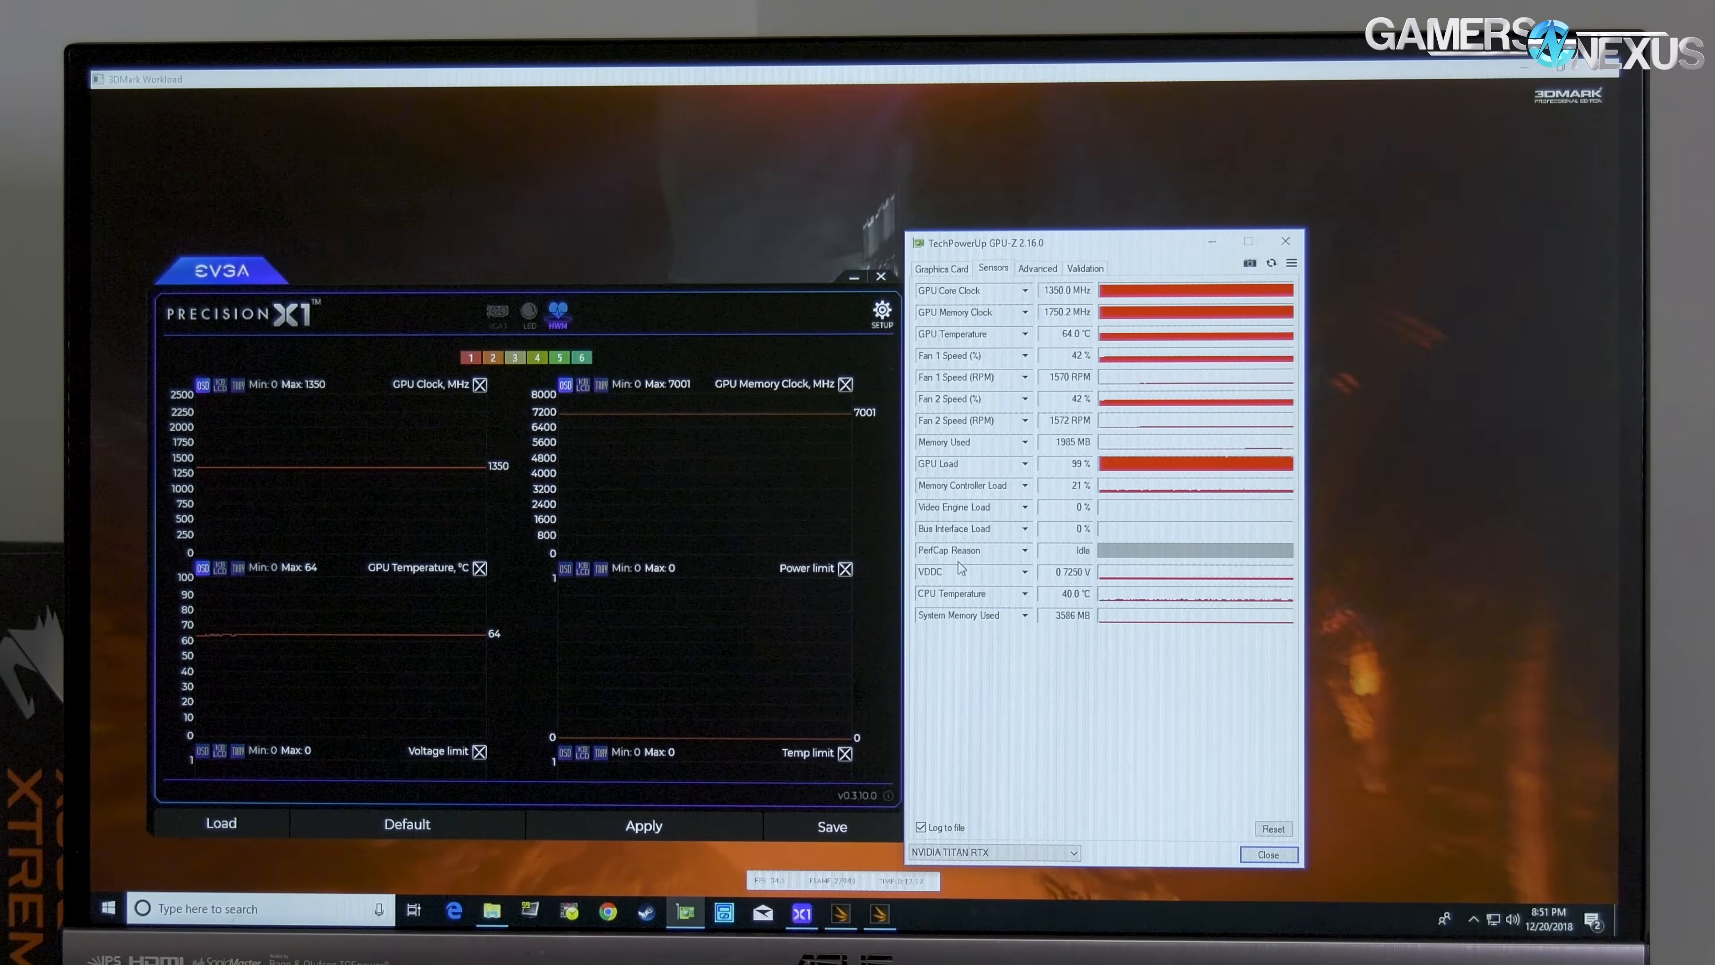
pyautogui.moveTo(961, 551)
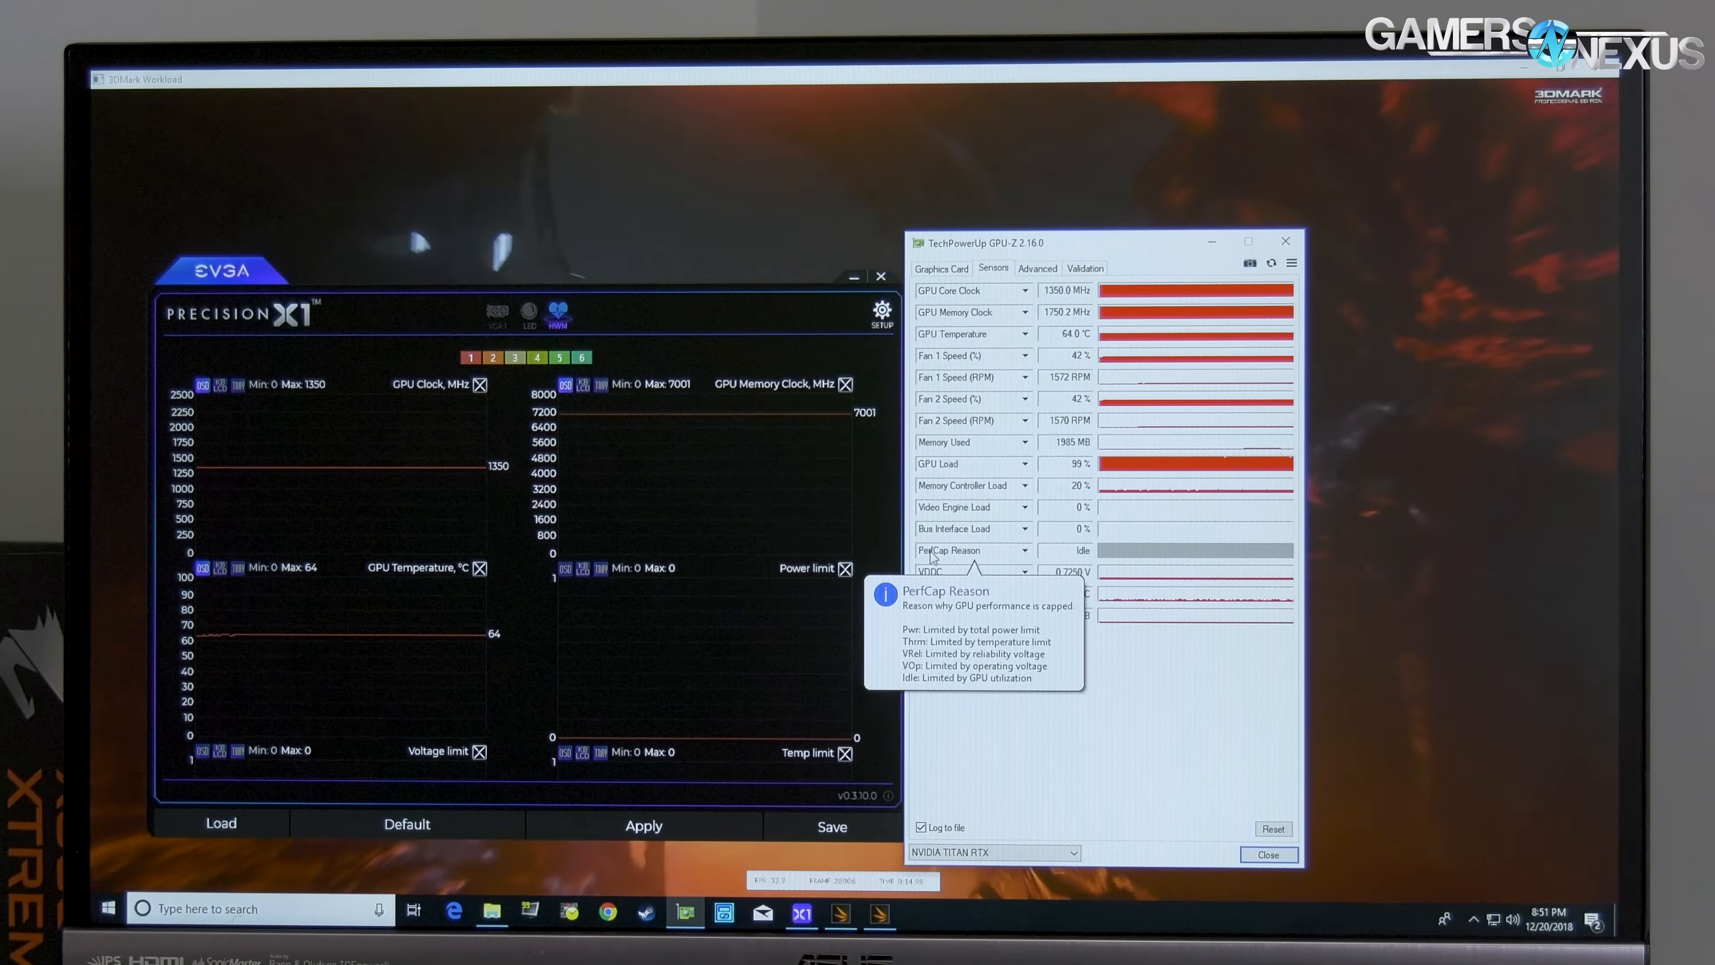
pyautogui.moveTo(1026, 561)
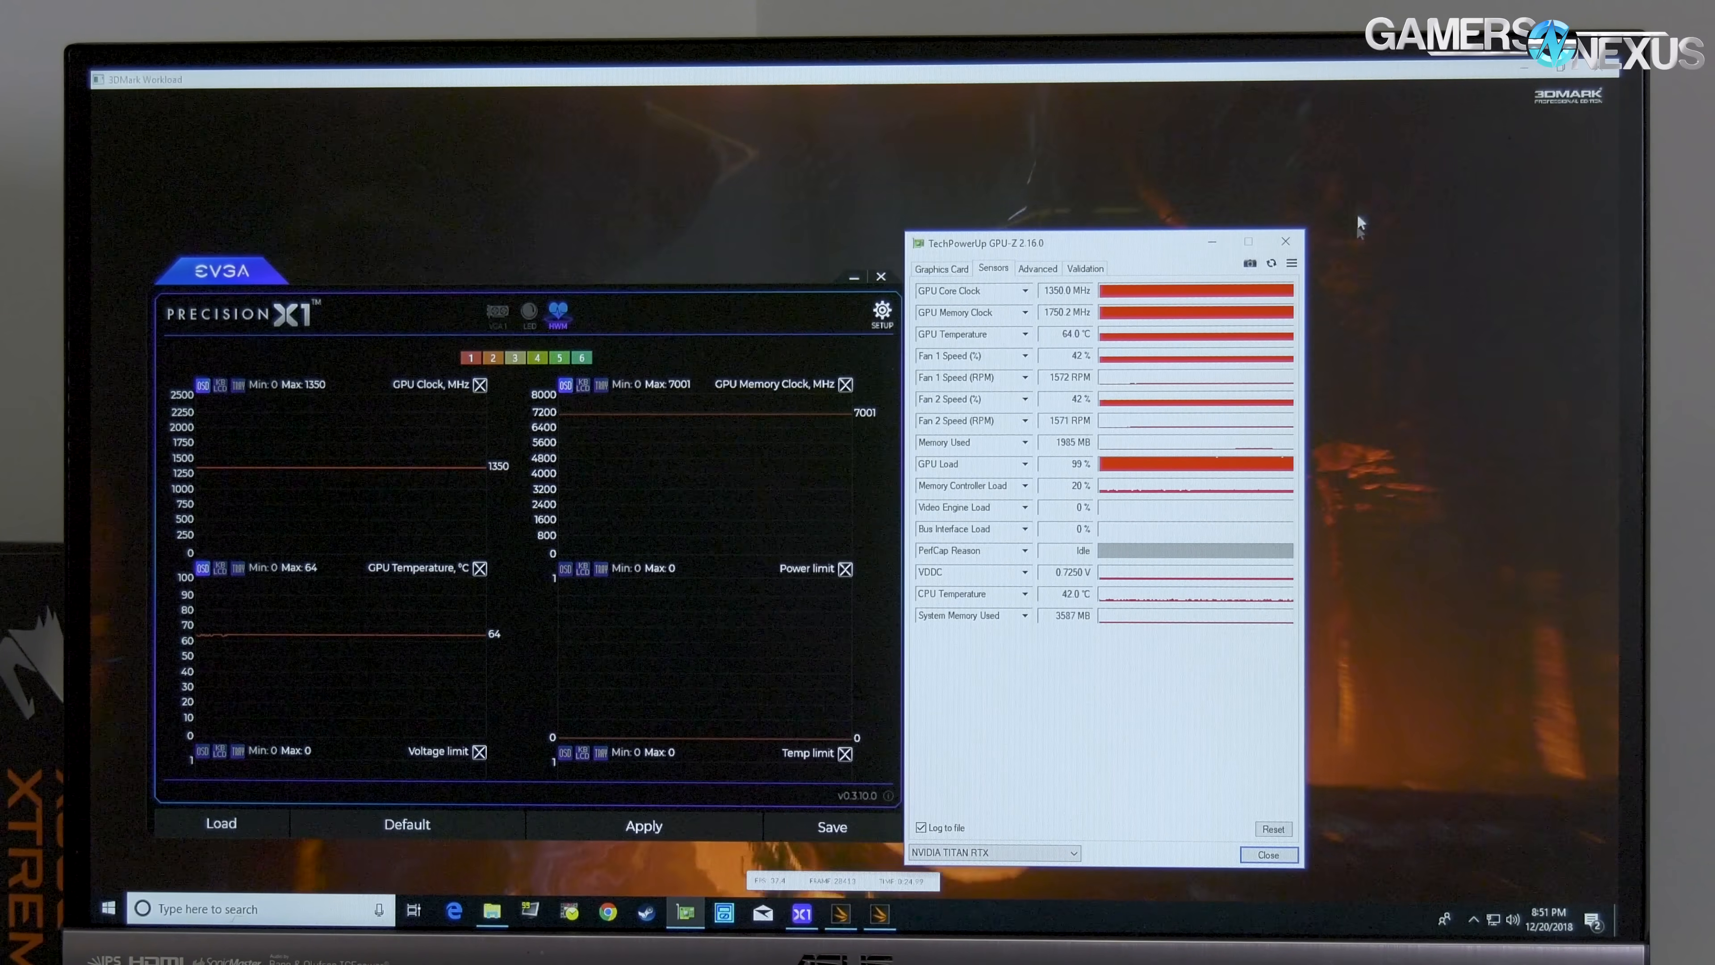
pyautogui.moveTo(1022, 366)
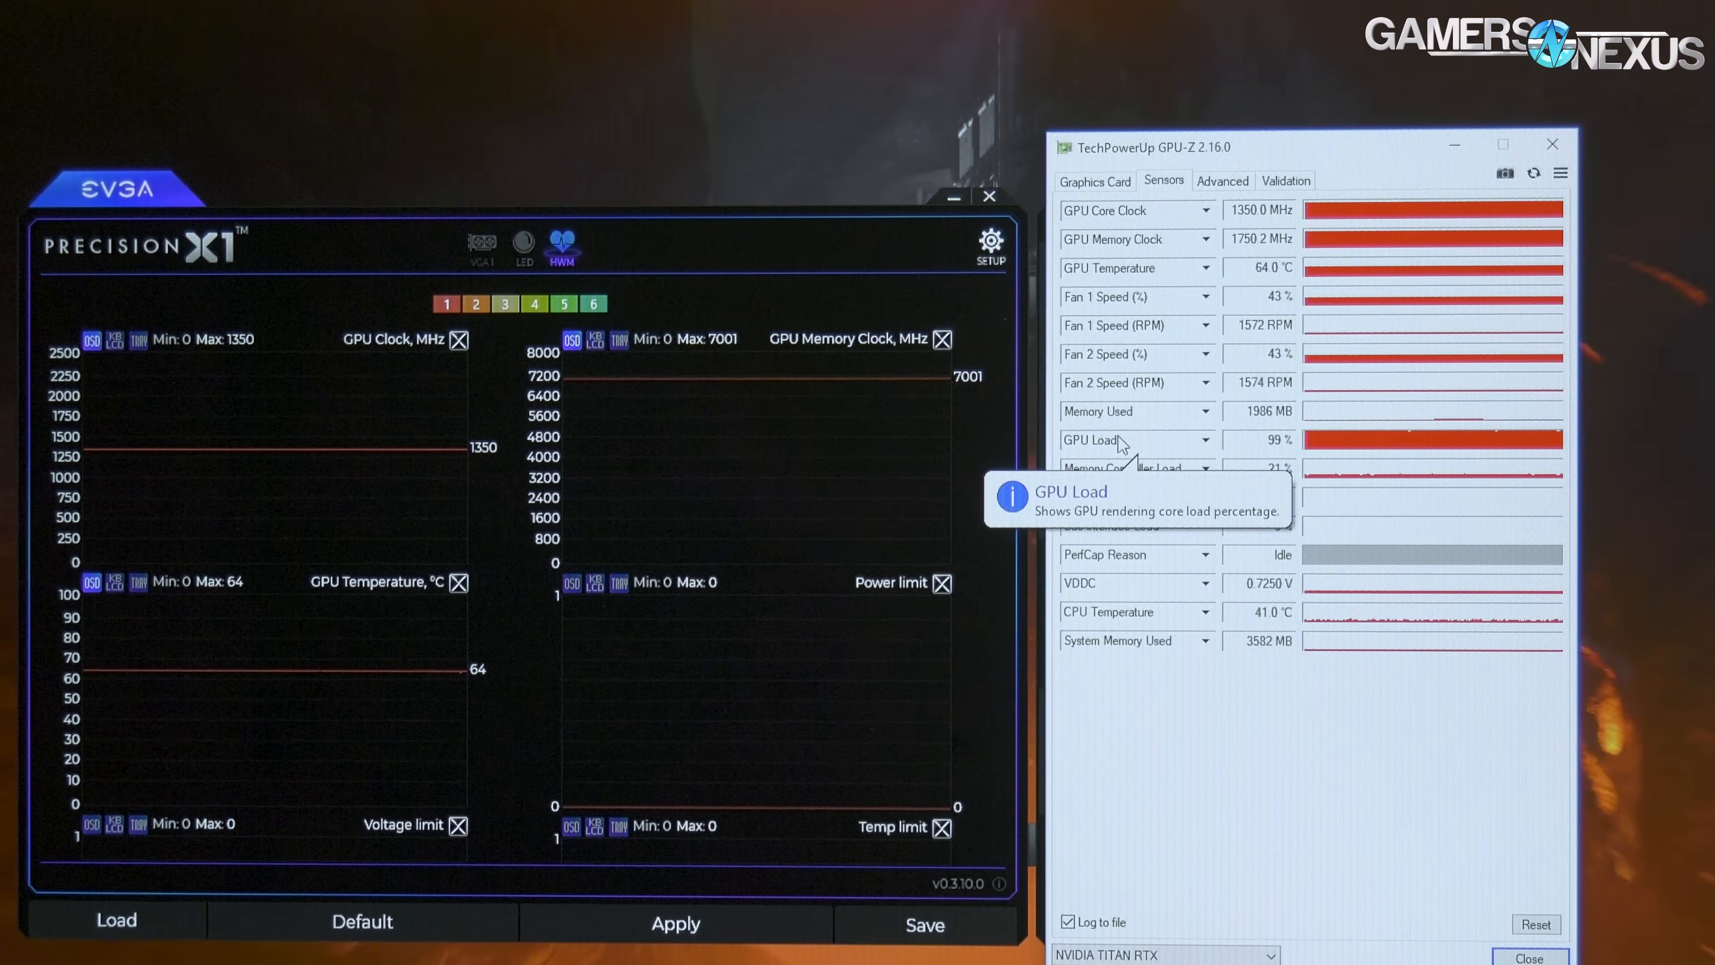
pyautogui.moveTo(1231, 430)
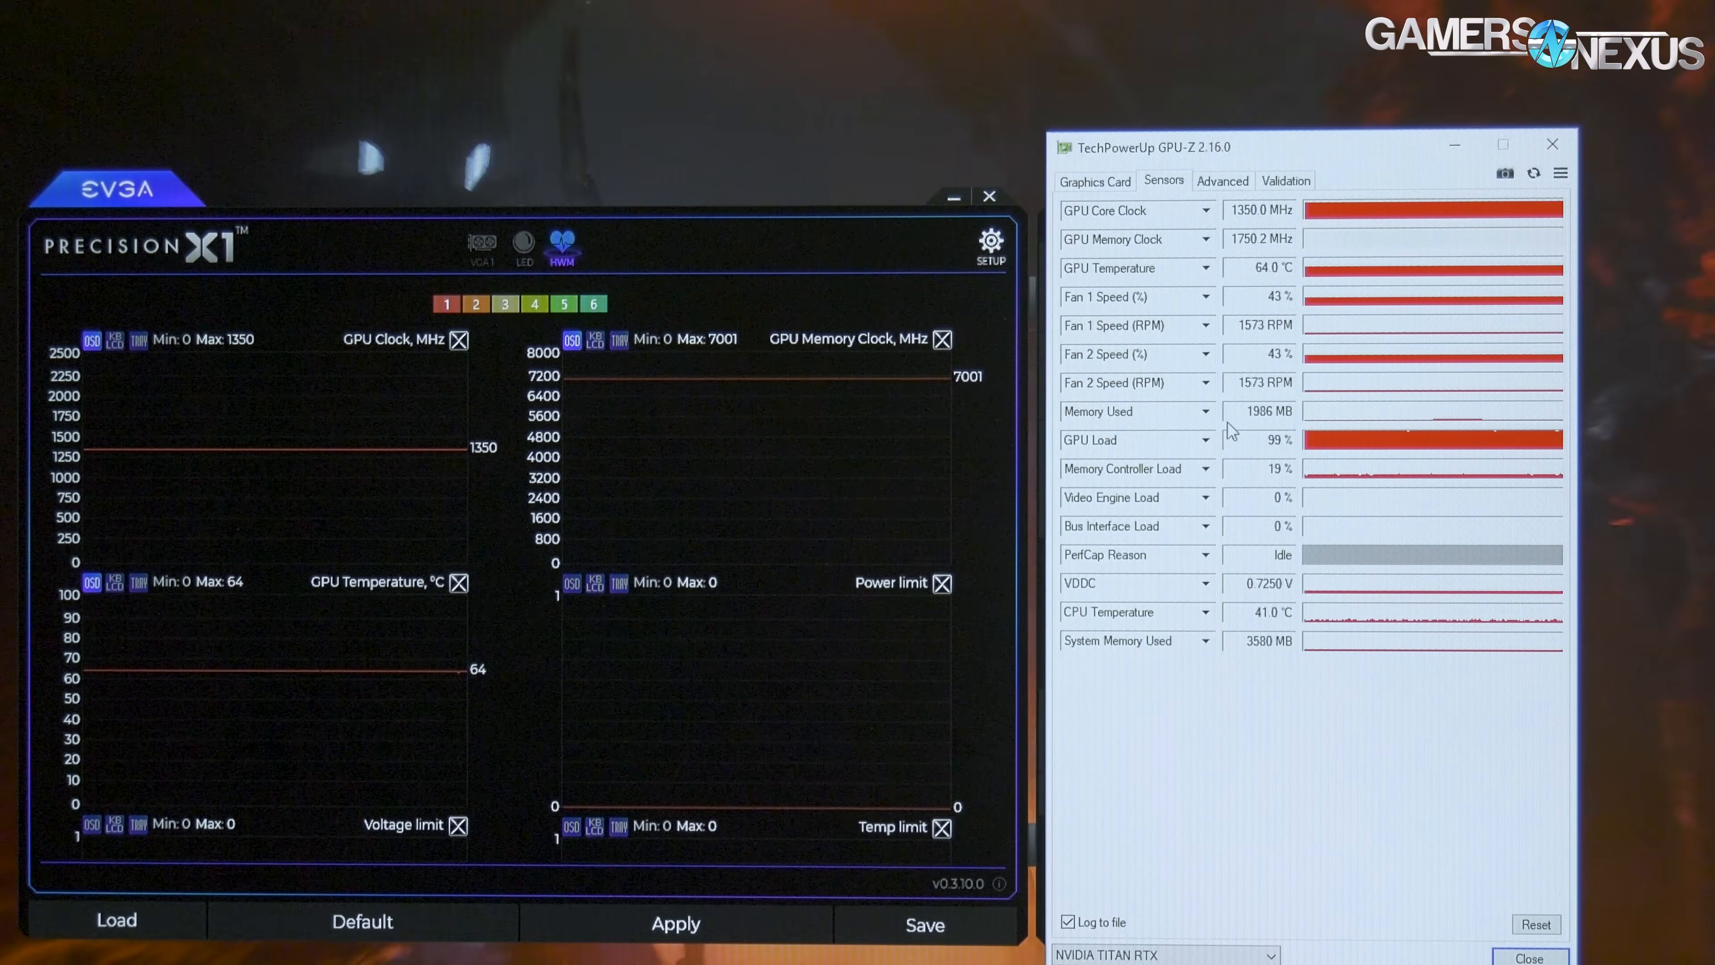
pyautogui.moveTo(1154, 472)
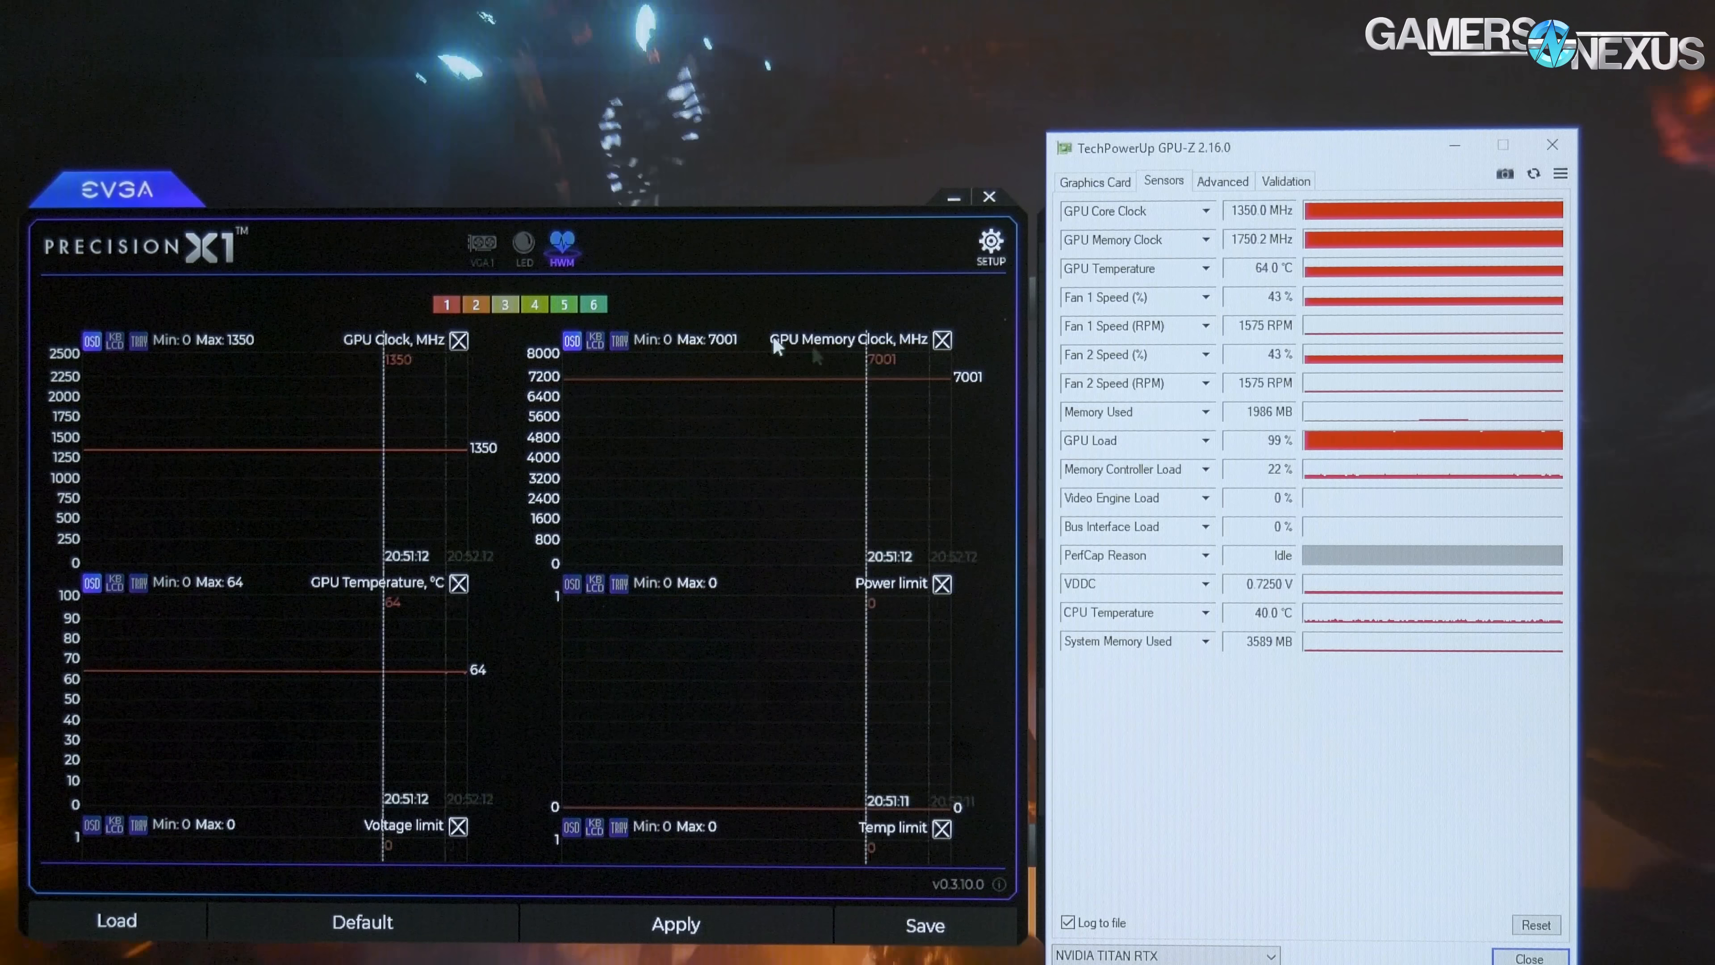
pyautogui.click(447, 303)
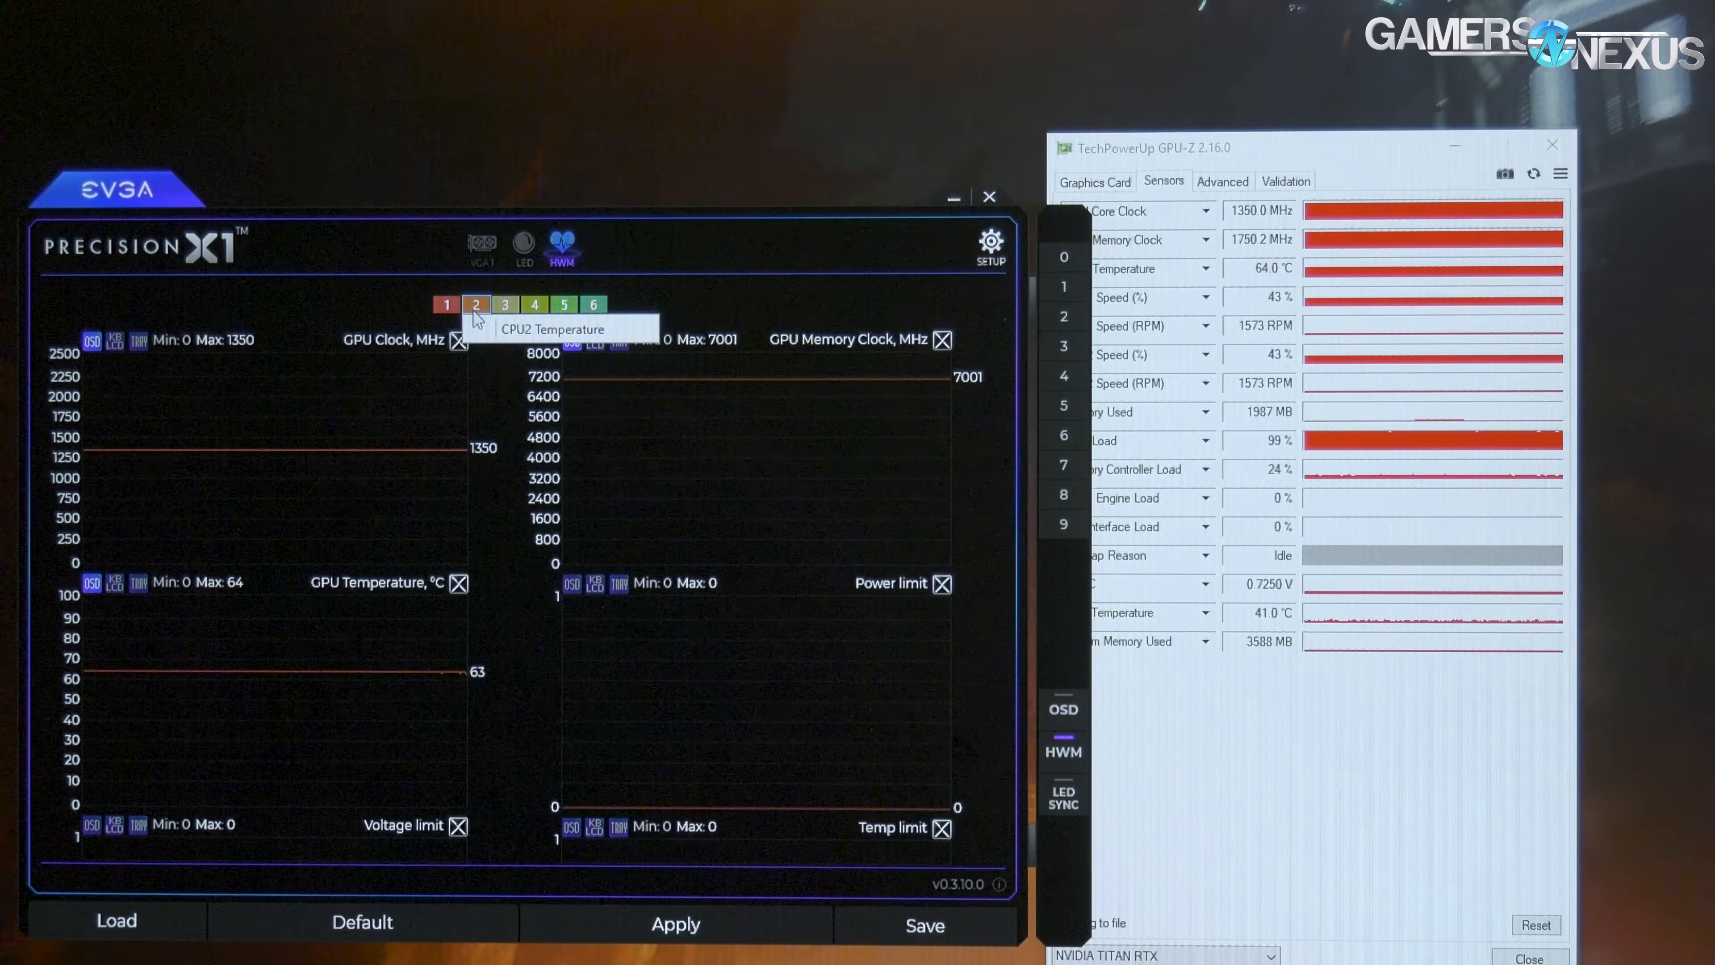
pyautogui.click(448, 303)
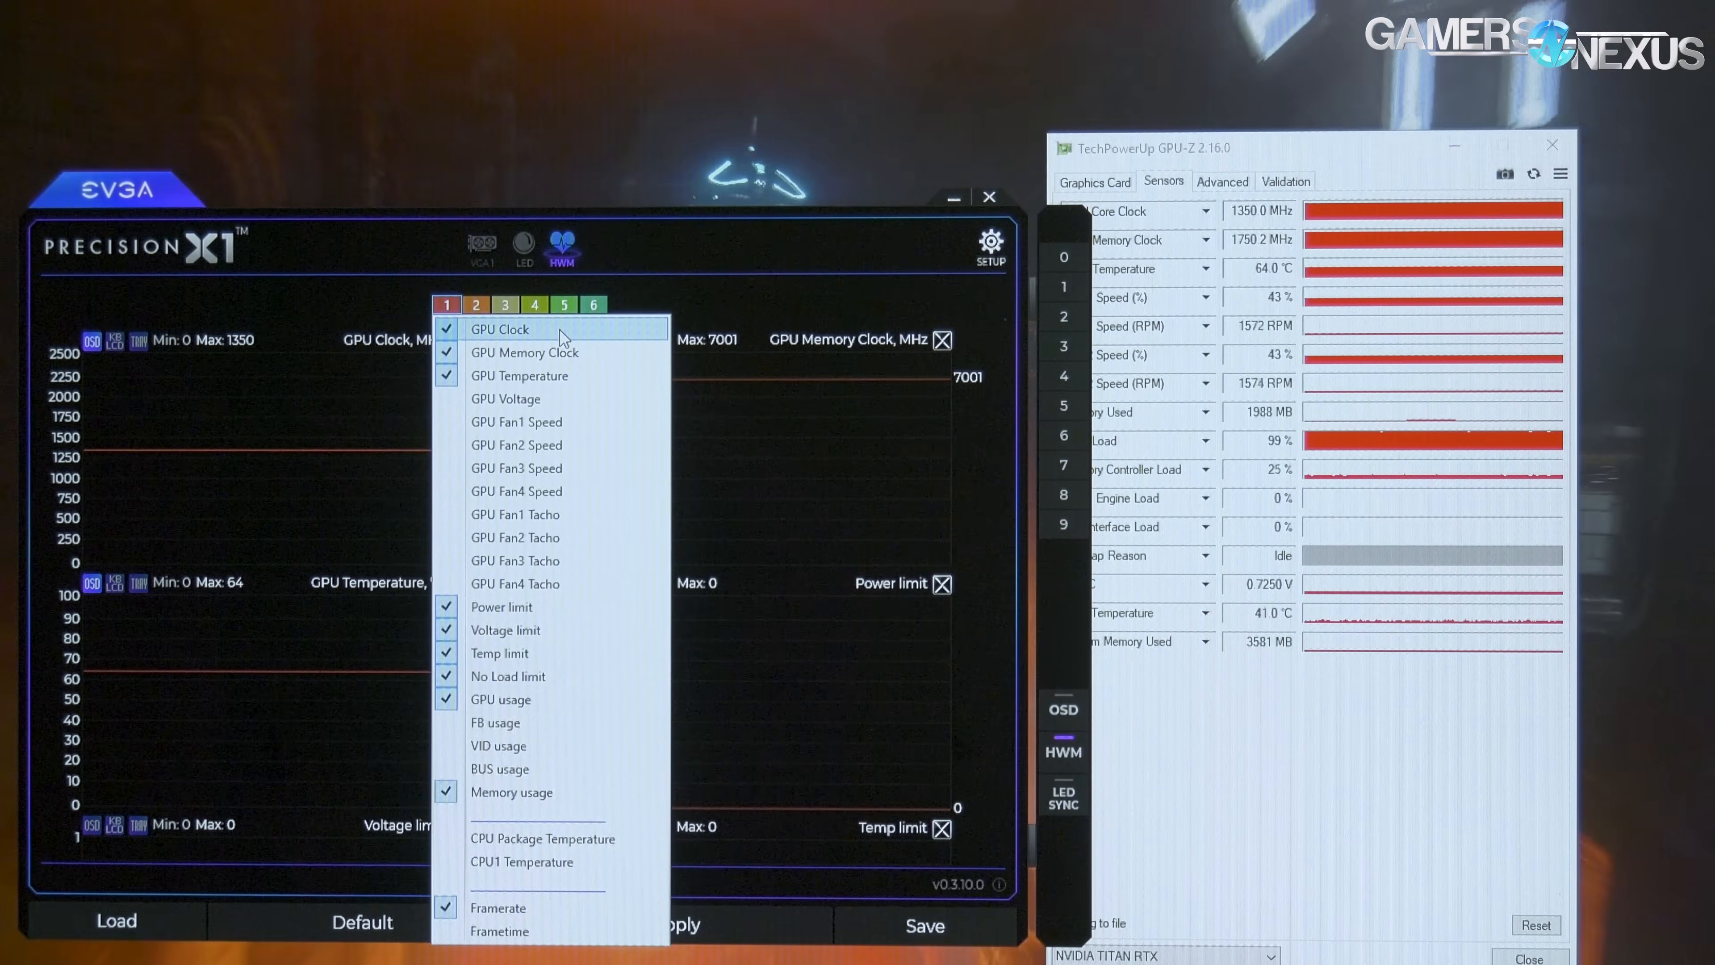
pyautogui.moveTo(525, 351)
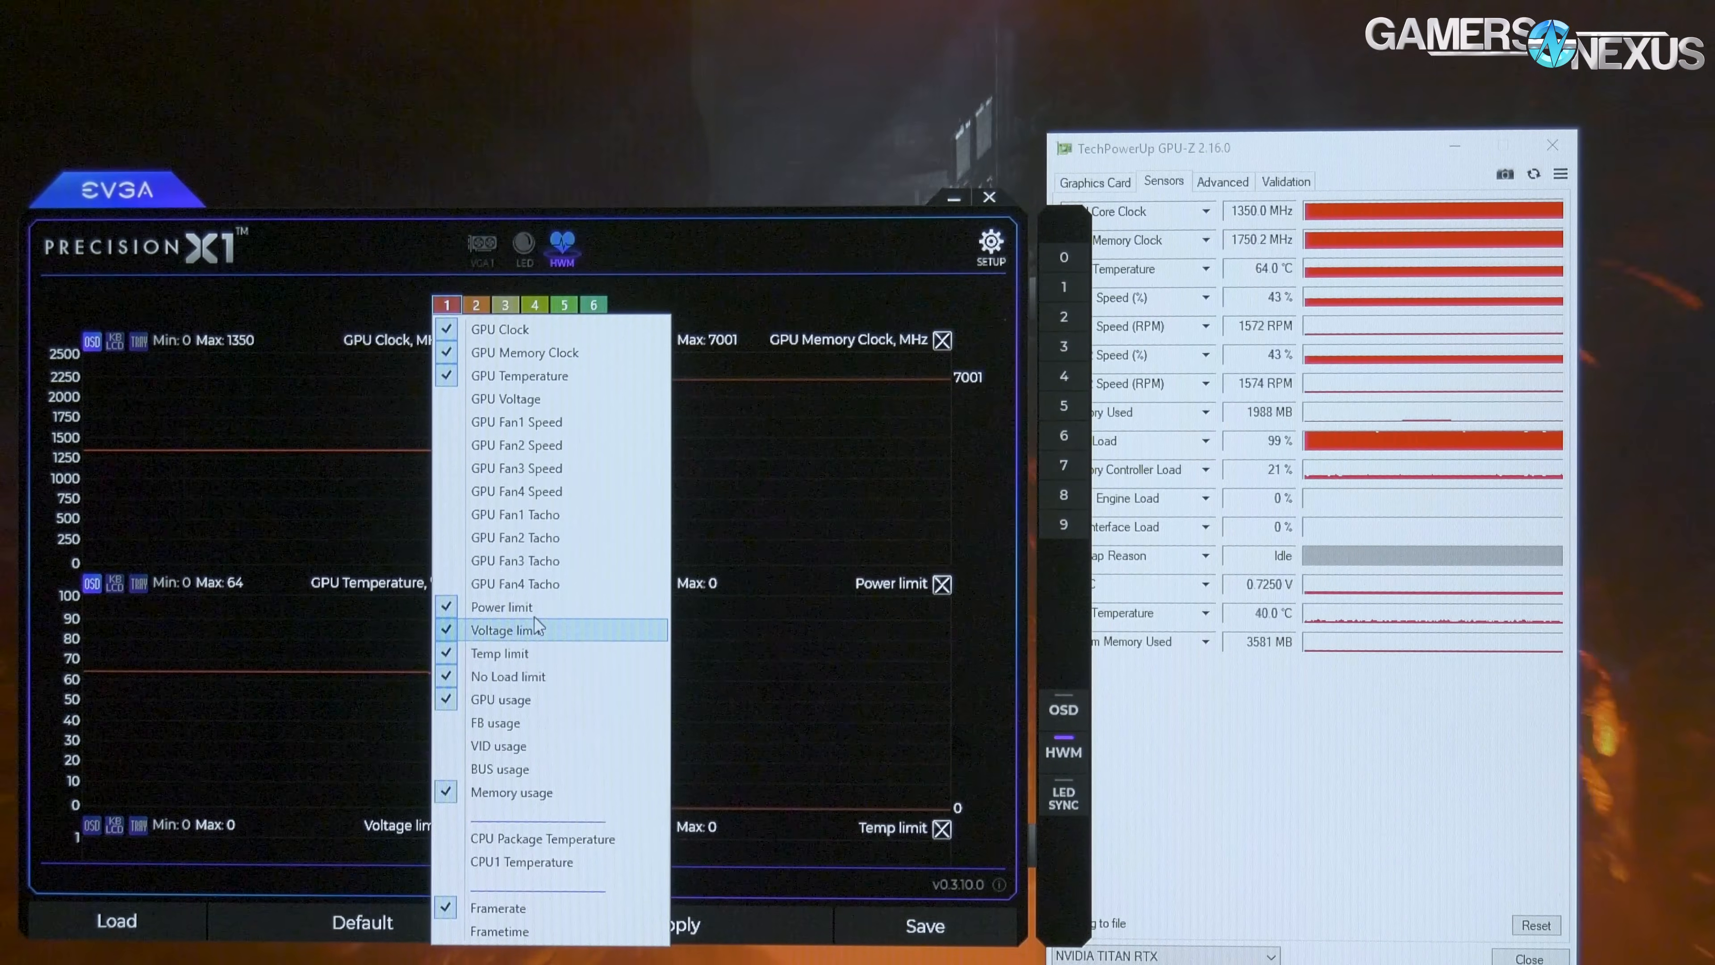
pyautogui.moveTo(576, 653)
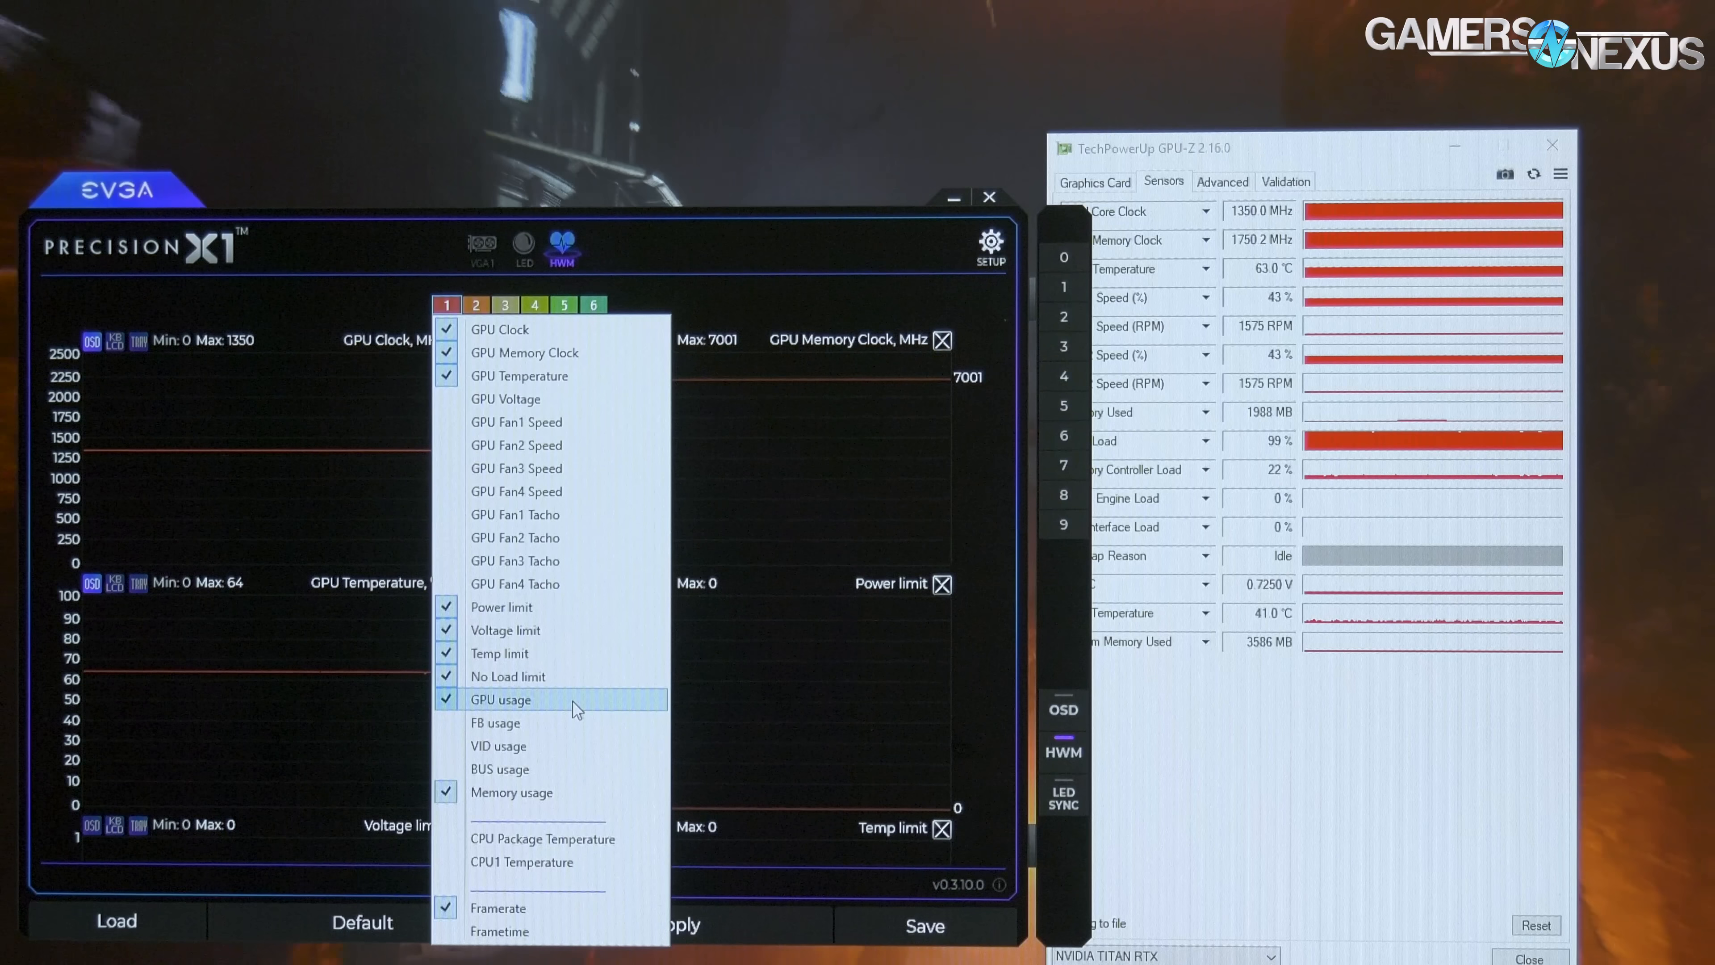
pyautogui.click(569, 848)
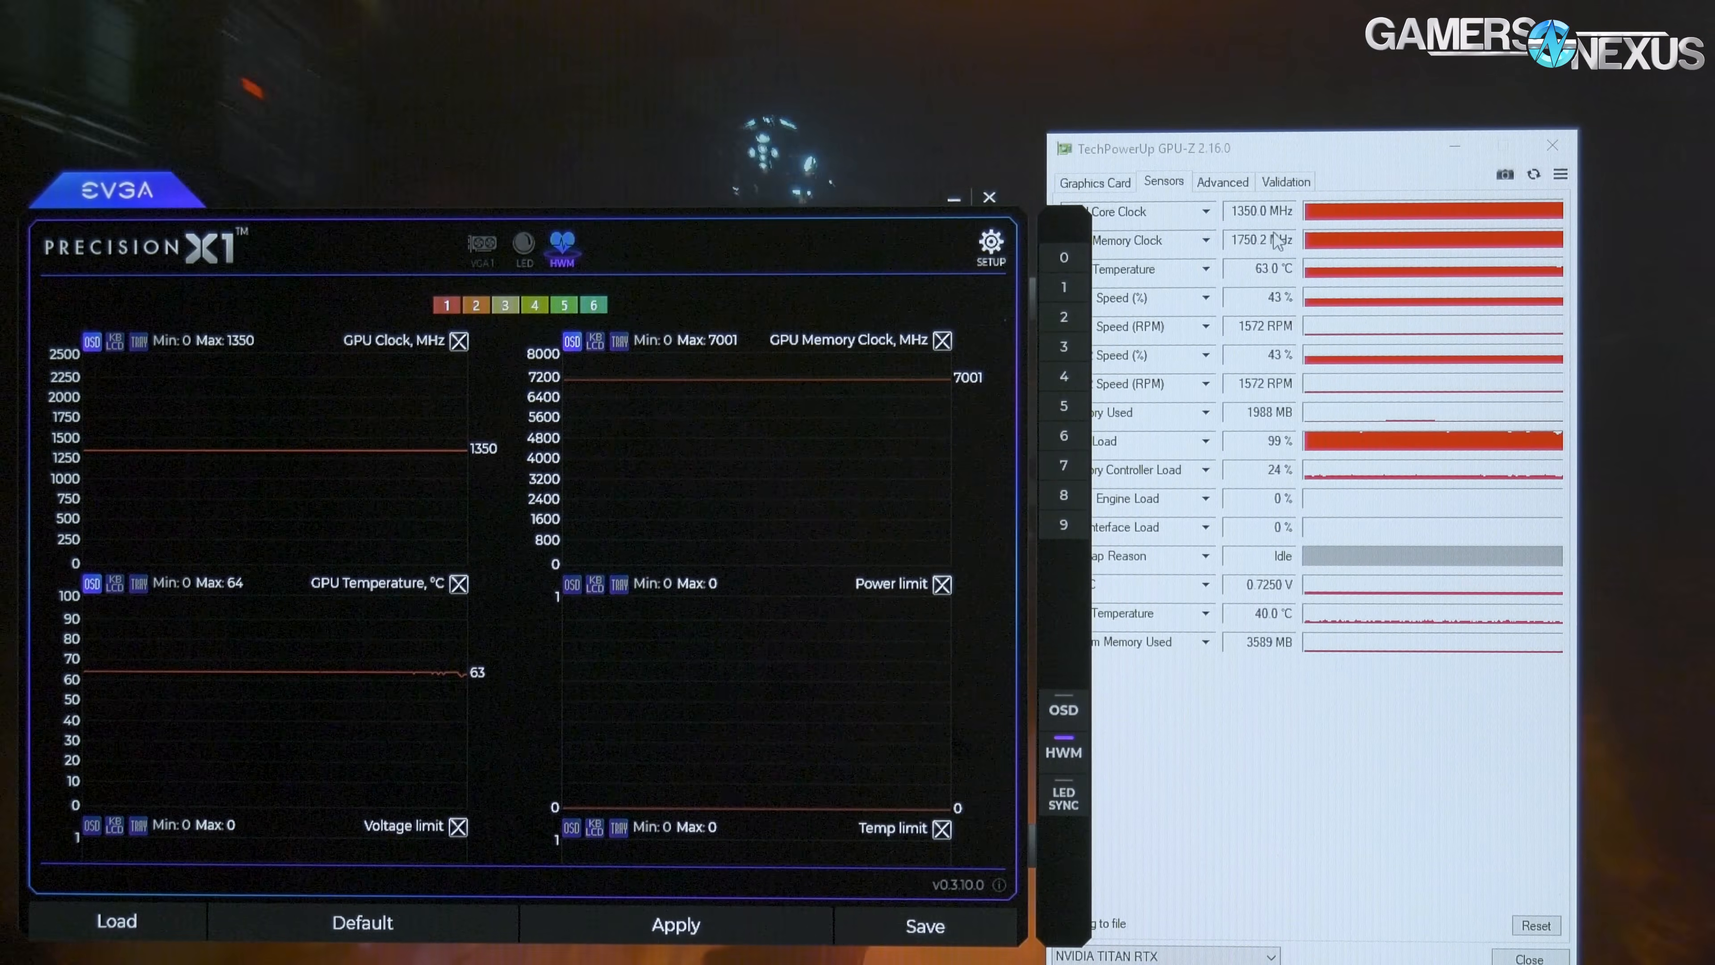
pyautogui.moveTo(656, 471)
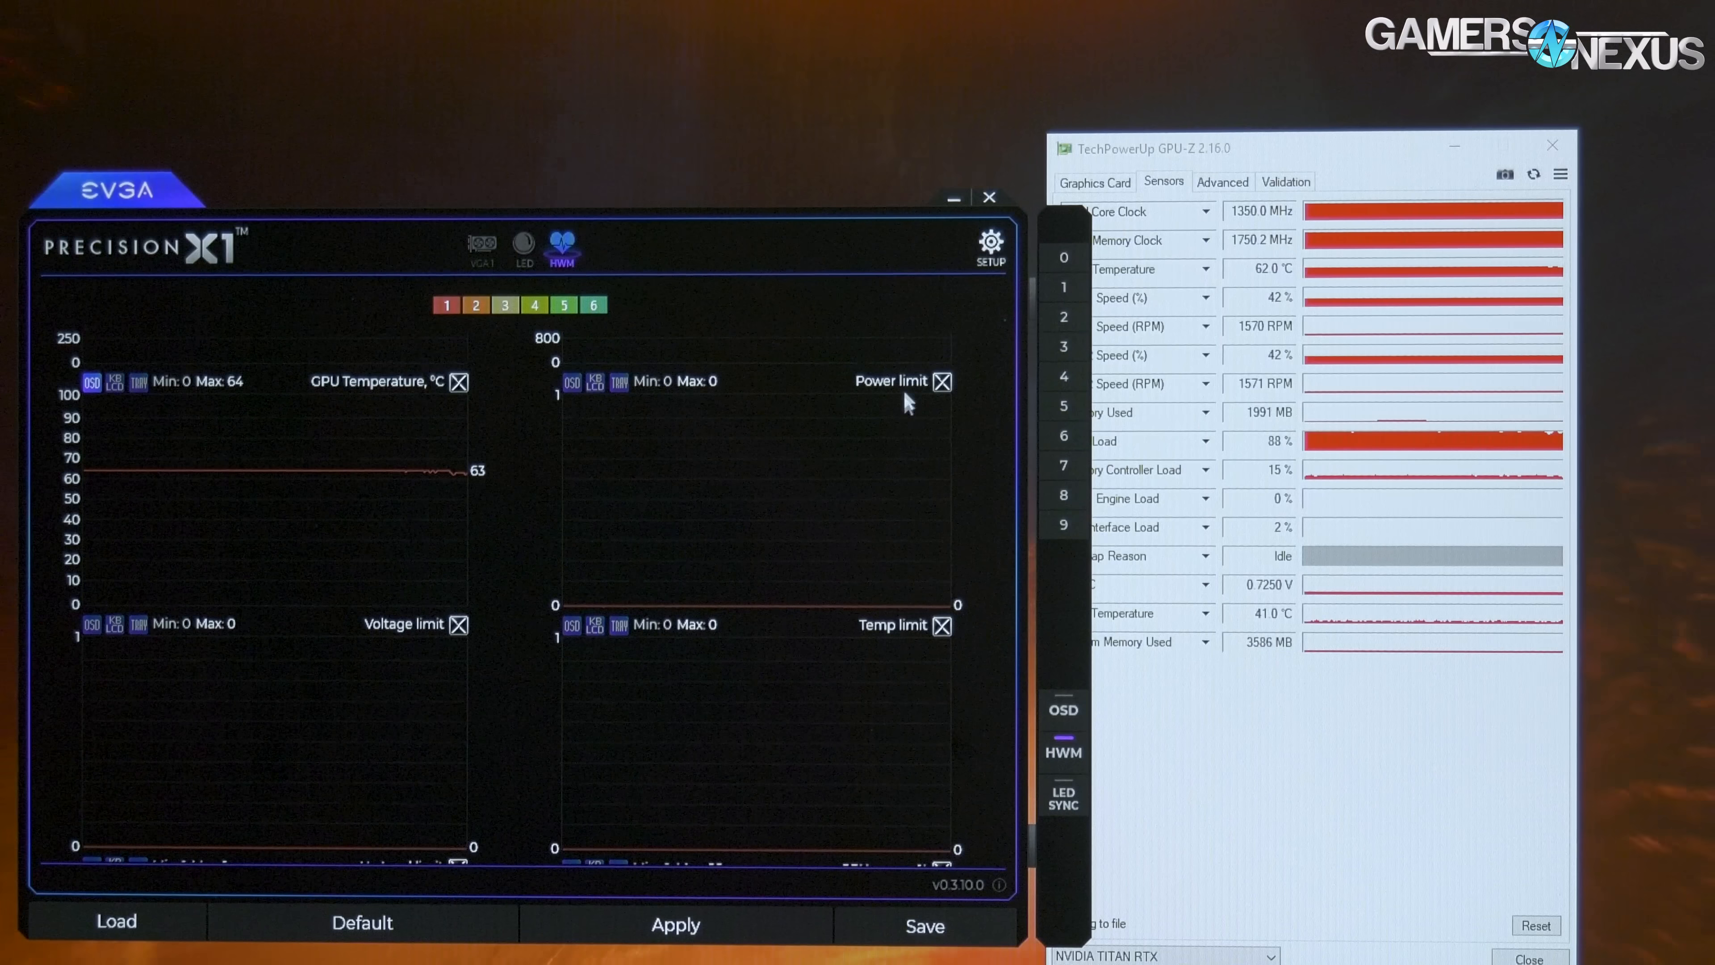
pyautogui.moveTo(997, 656)
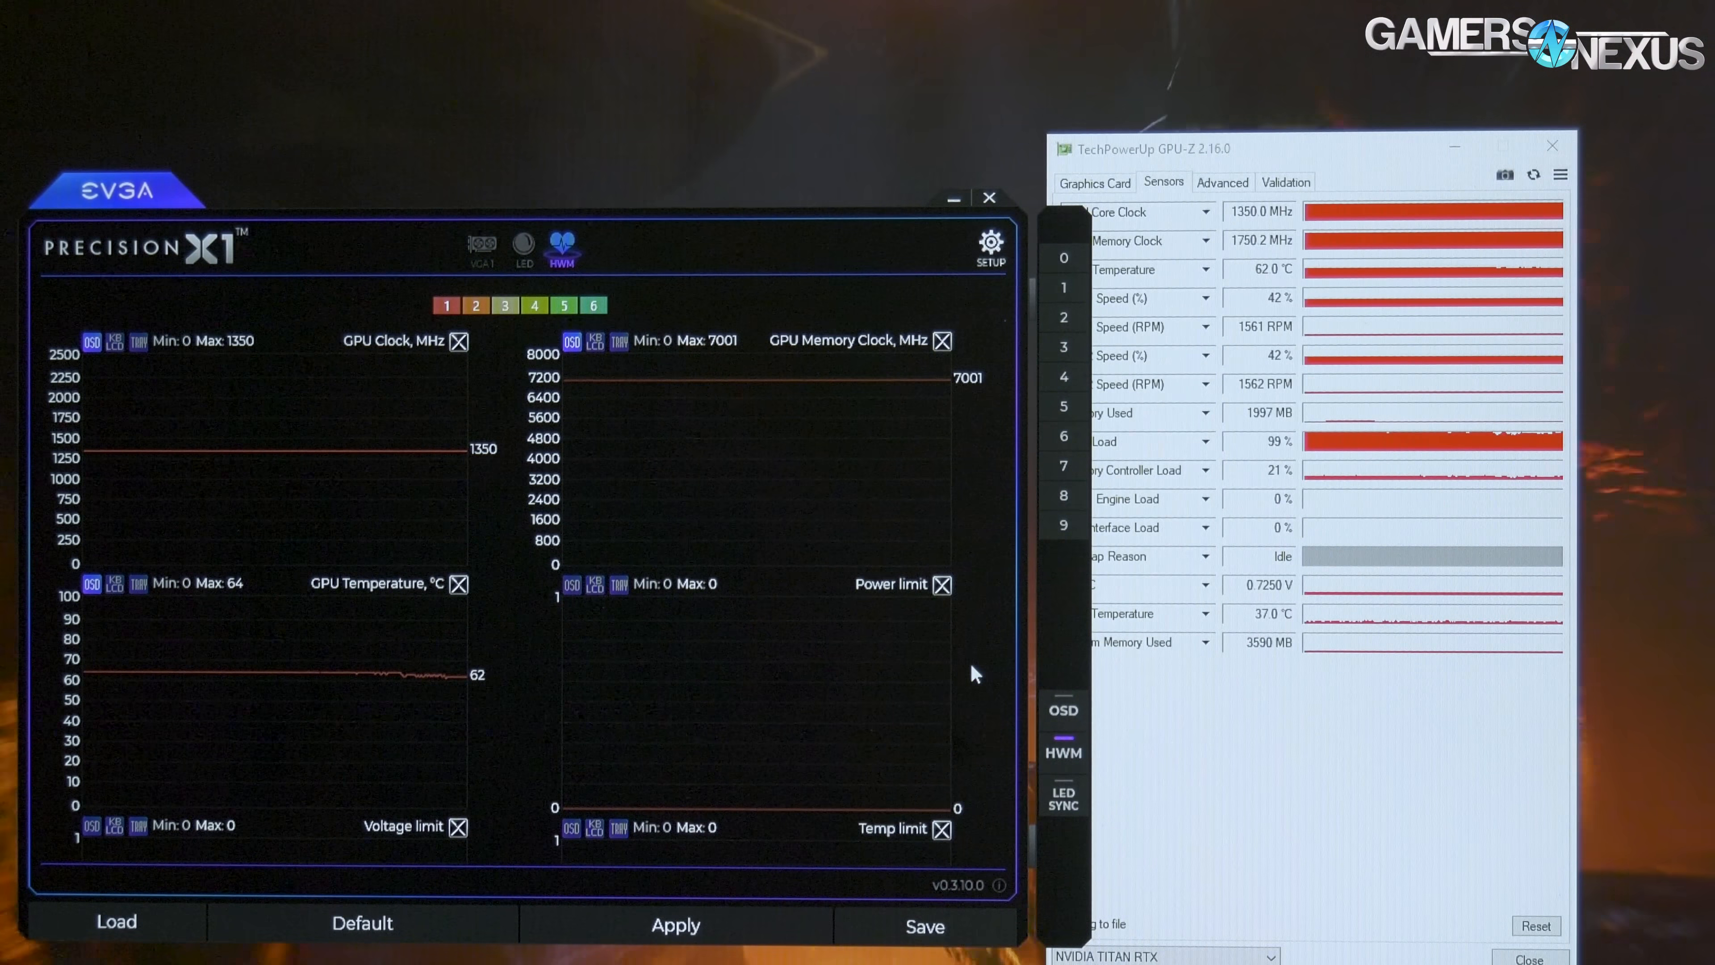
pyautogui.click(481, 244)
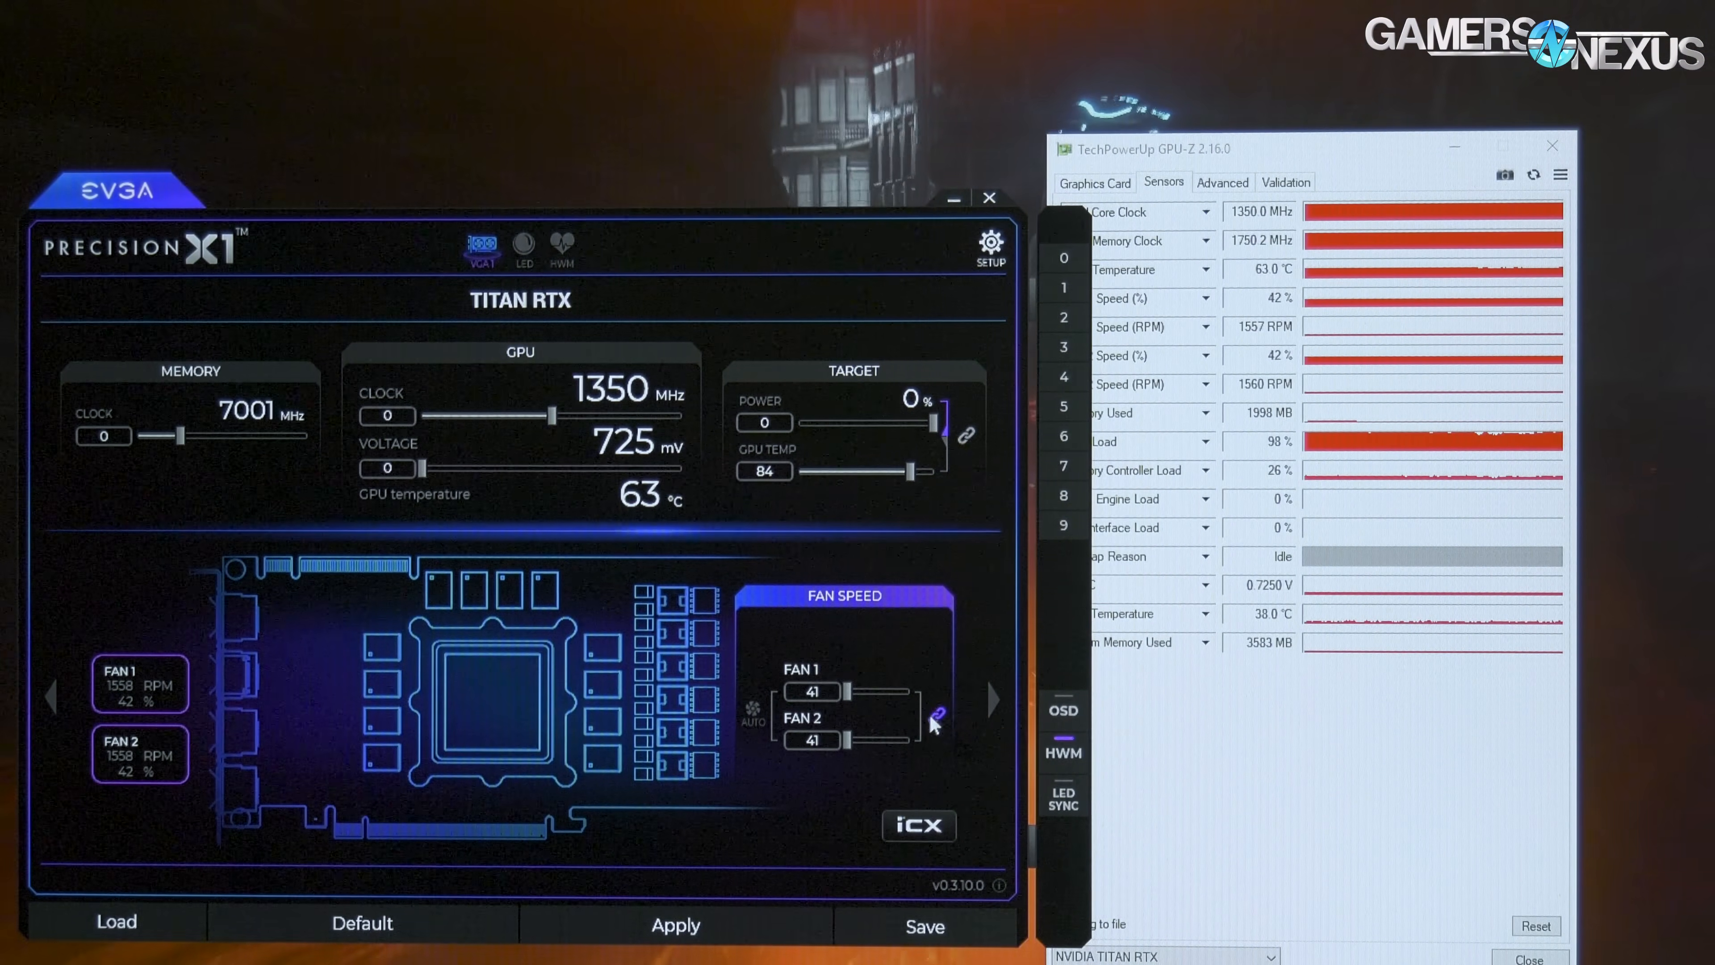
# Return Precision X1 to the Titan RTX tuning page with 1350 MHz GPU and 7001 MHz memory clocks.
pyautogui.moveTo(859, 691); pyautogui.dragTo(897, 691)
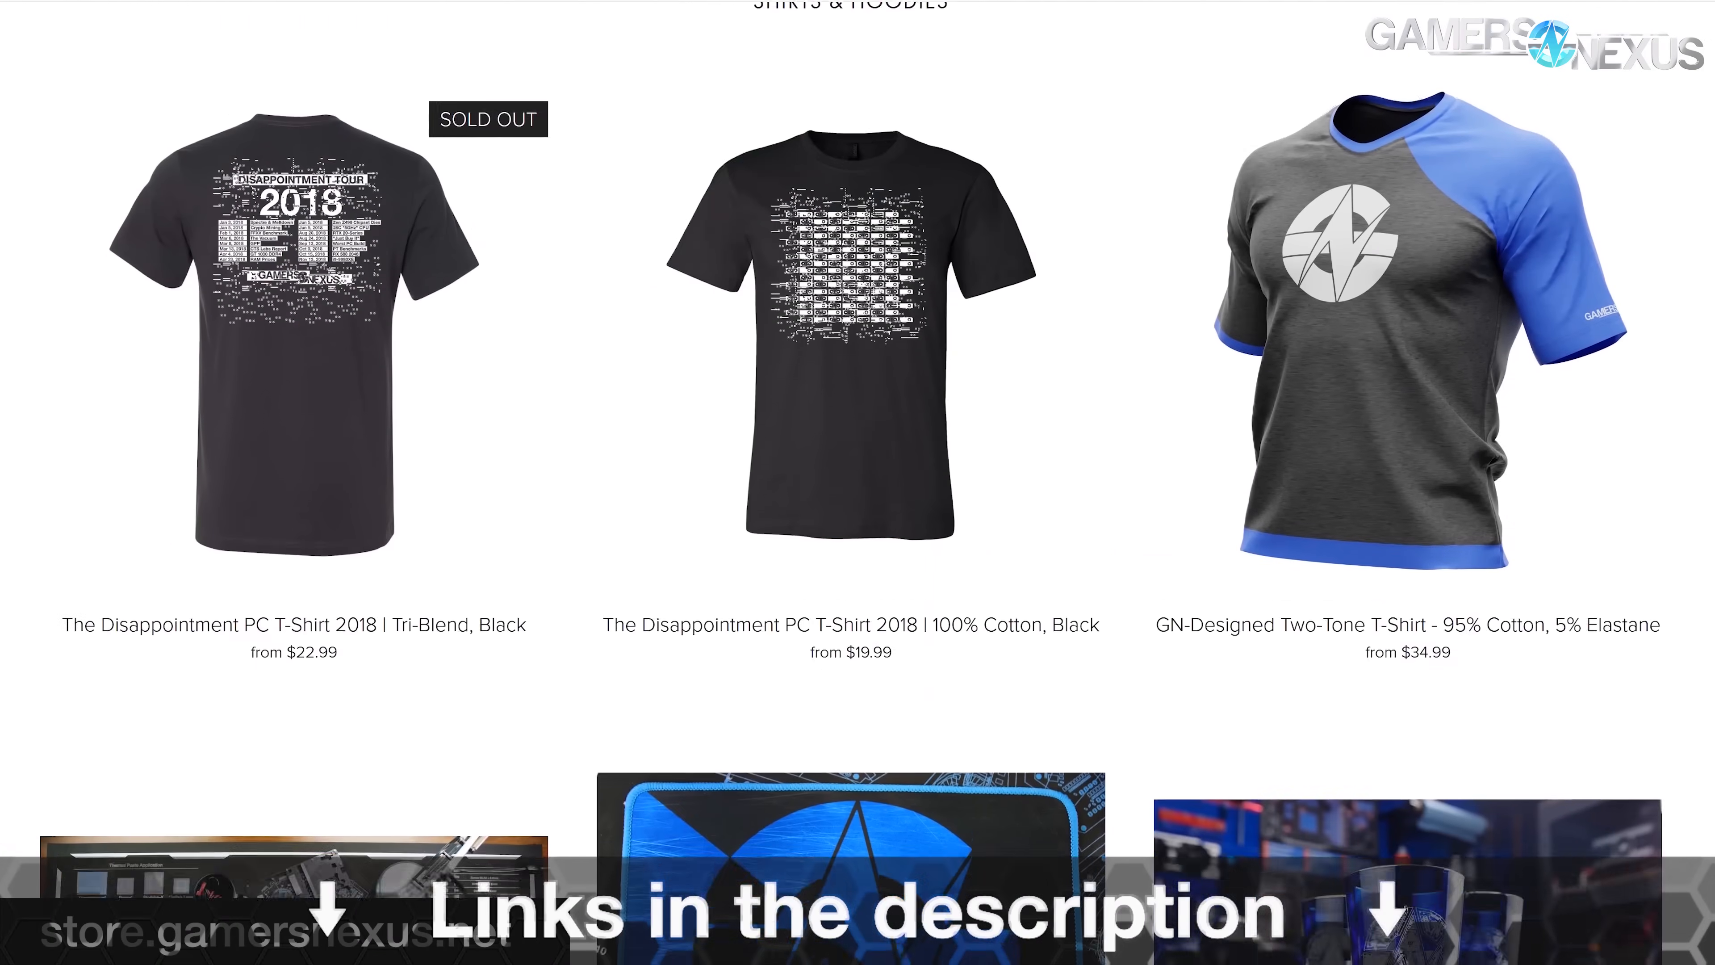
# Scroll the store listing down and open the Anniversary Edition 15 oz. Ceramic Mug product page.
pyautogui.scroll(-3)
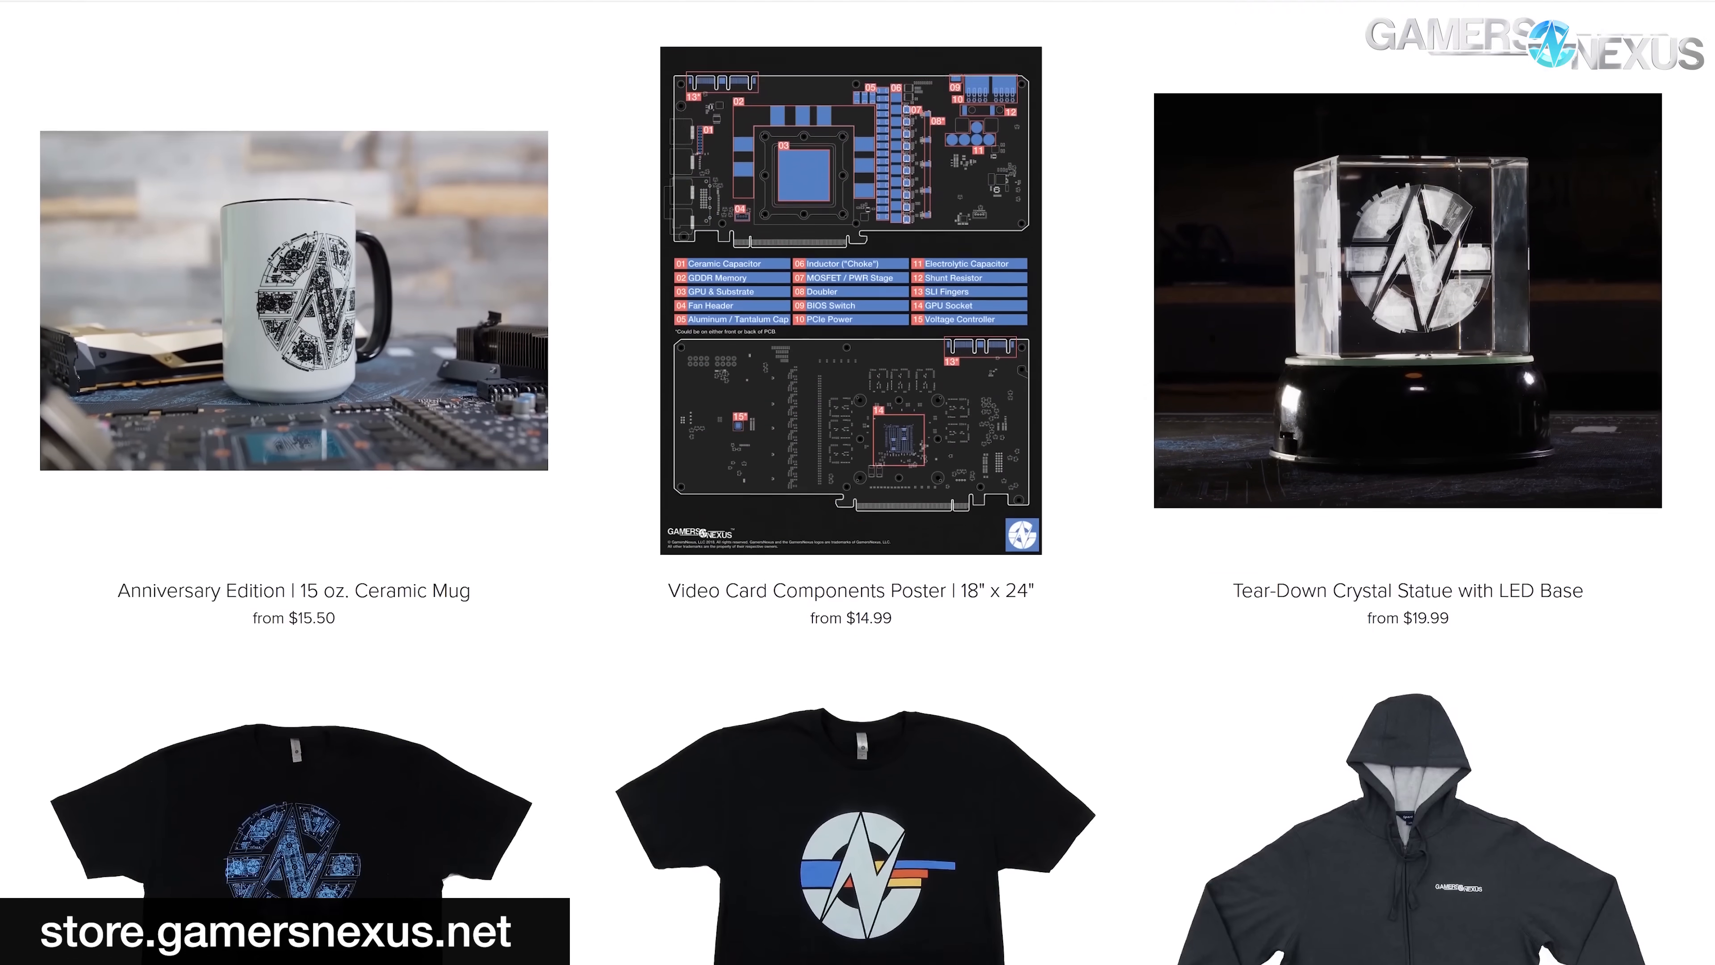
pyautogui.click(291, 308)
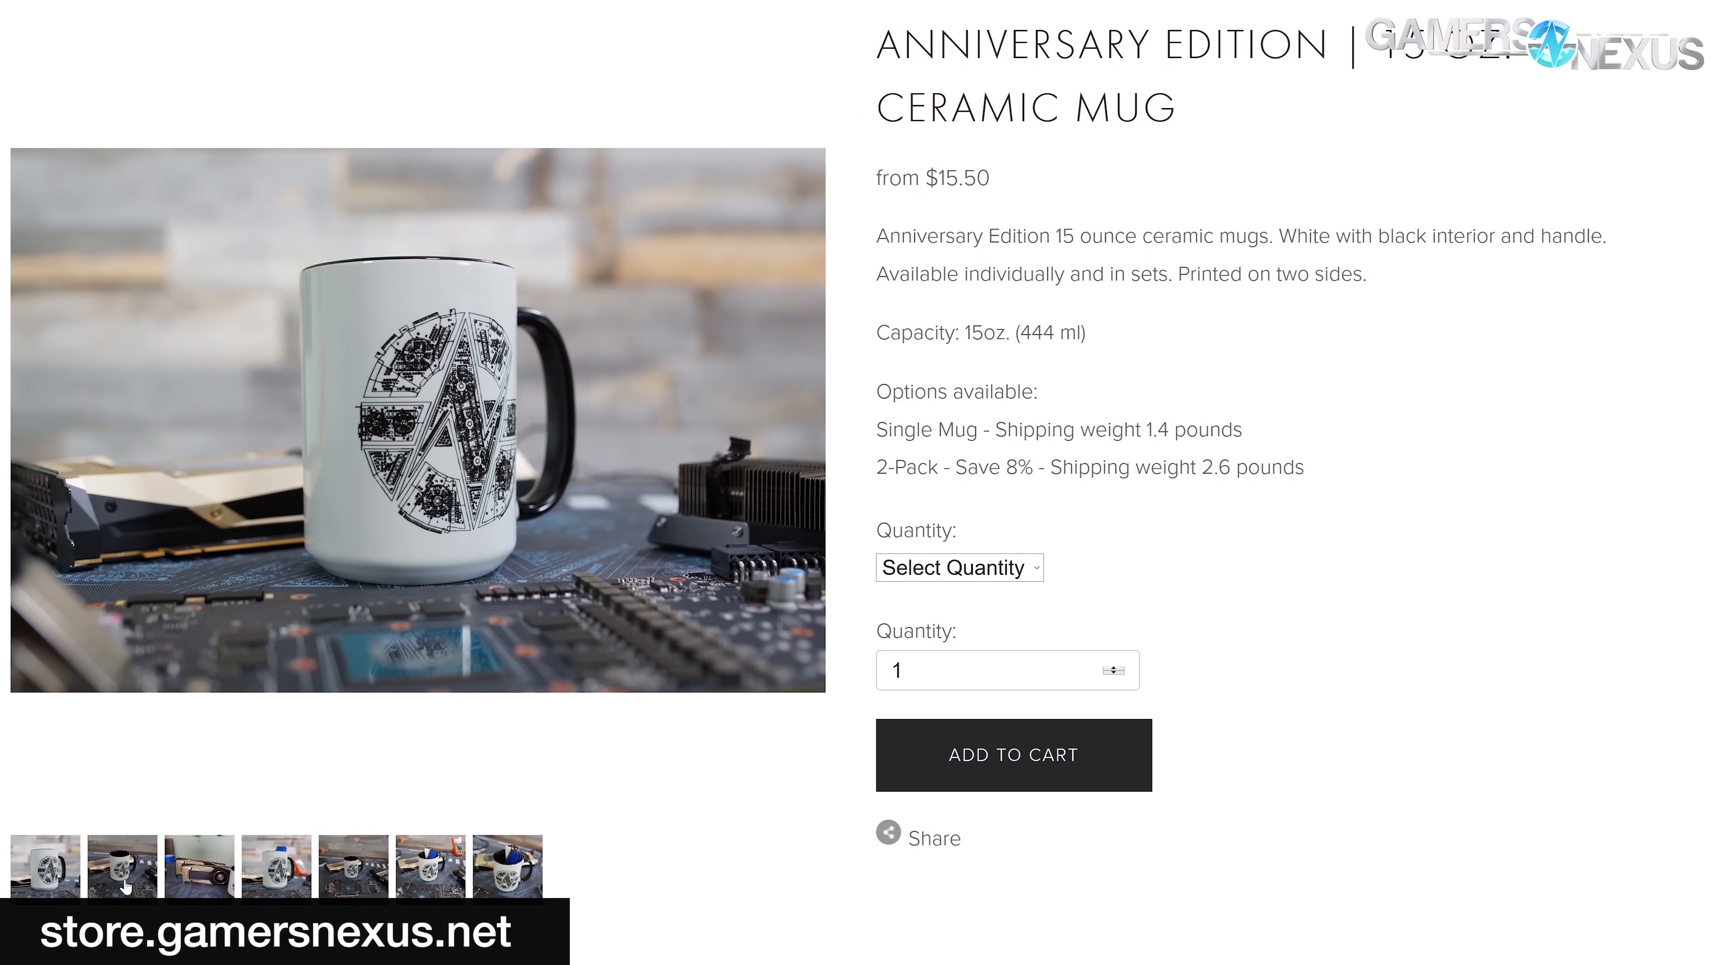